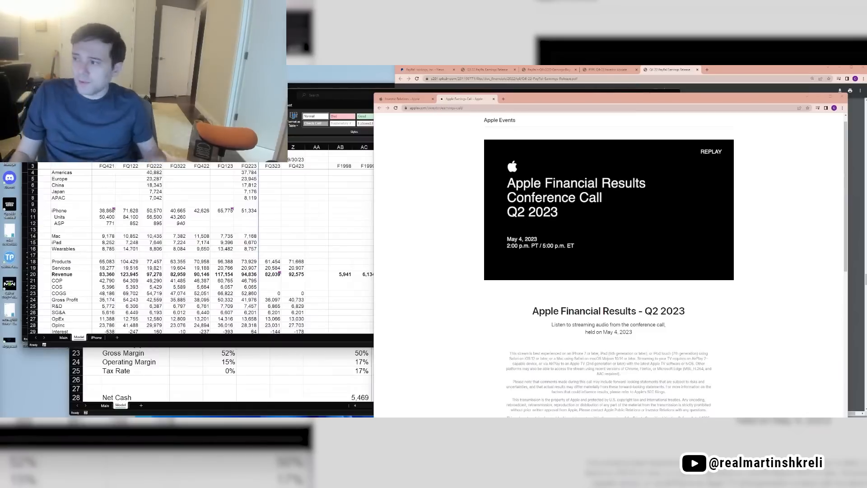
pyautogui.moveTo(437, 255)
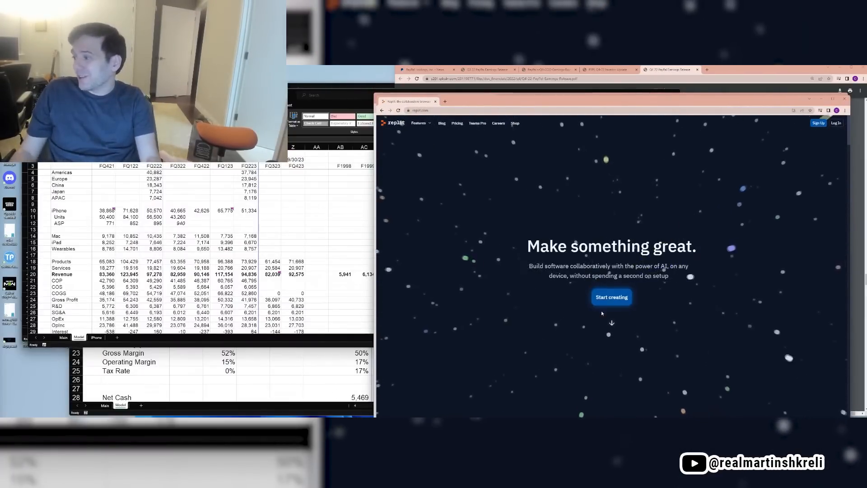
# Log in to Replit and scroll through the home dashboard's featured repls
pyautogui.click(611, 297)
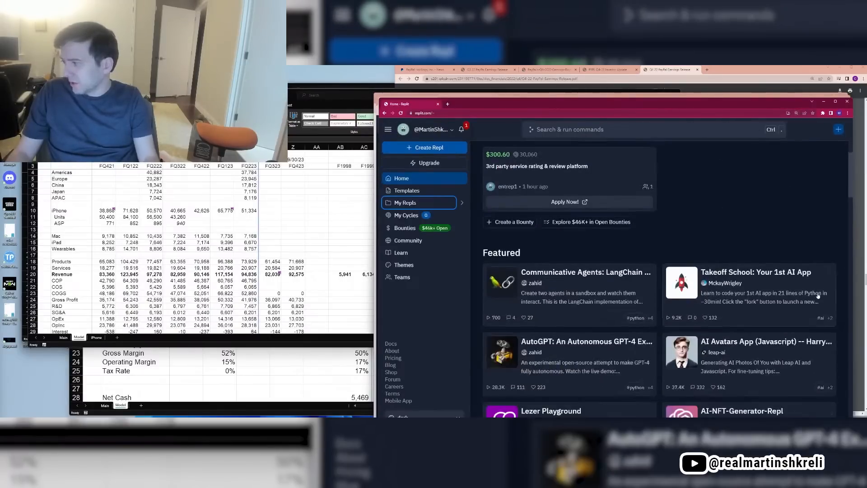
pyautogui.scroll(-3)
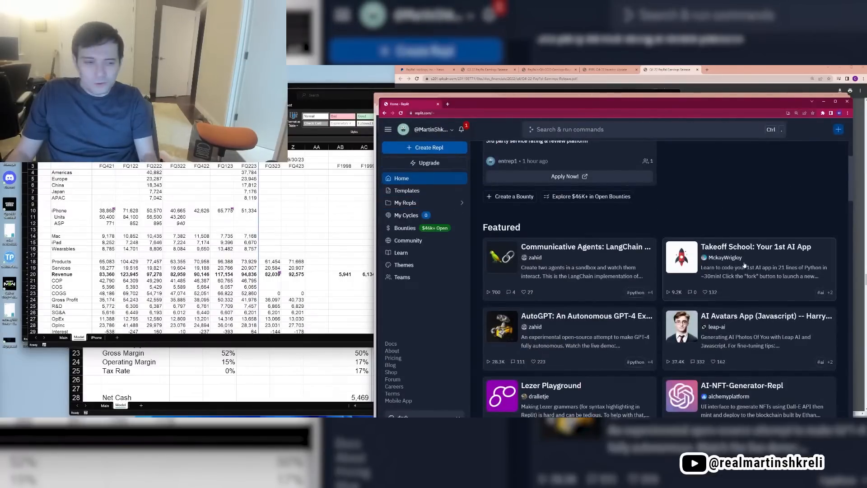
pyautogui.moveTo(756, 256)
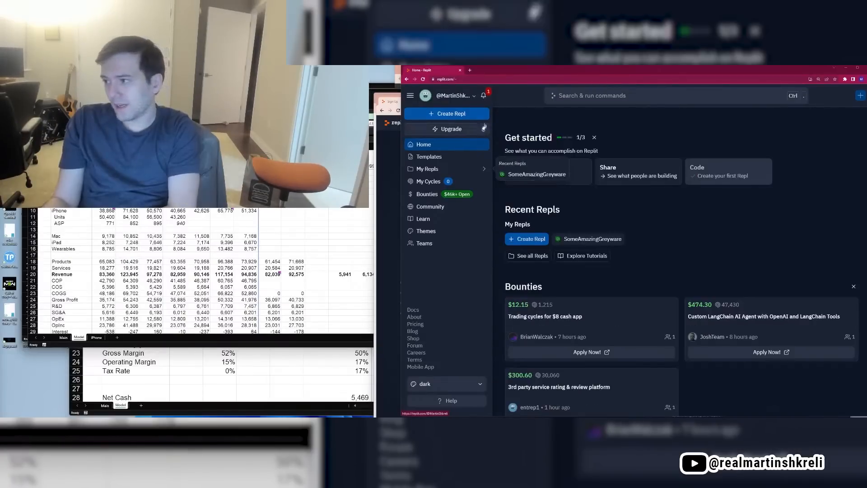
# Open the Create a Repl dialog from the Replit home page
pyautogui.click(446, 113)
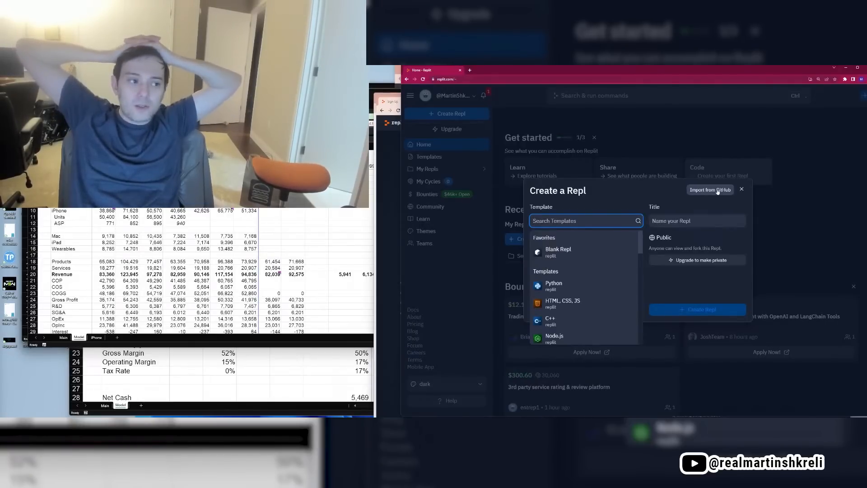
pyautogui.click(697, 309)
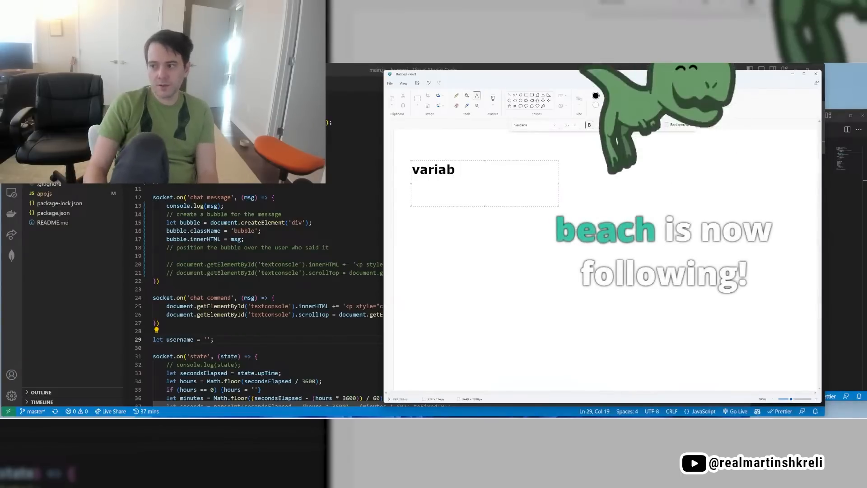
# Write 'variables = boxes with names that store things' and label the box 'age'
pyautogui.write('les = boxes')
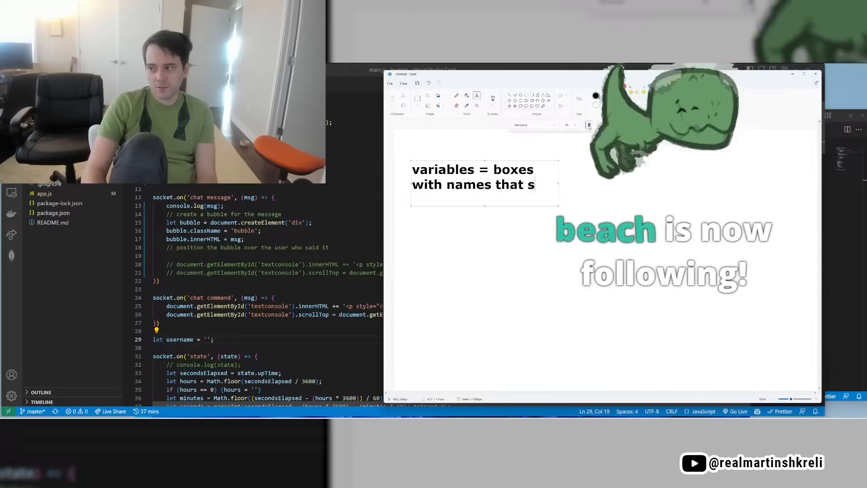
pyautogui.write('tore things')
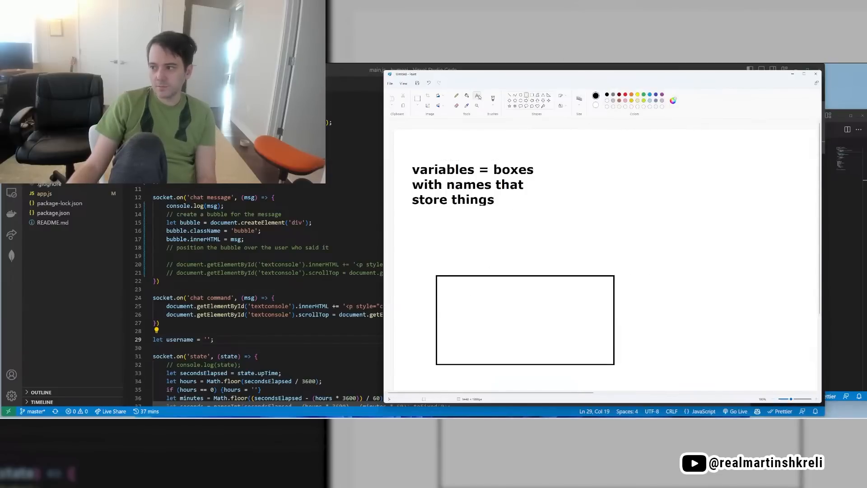
pyautogui.click(477, 95)
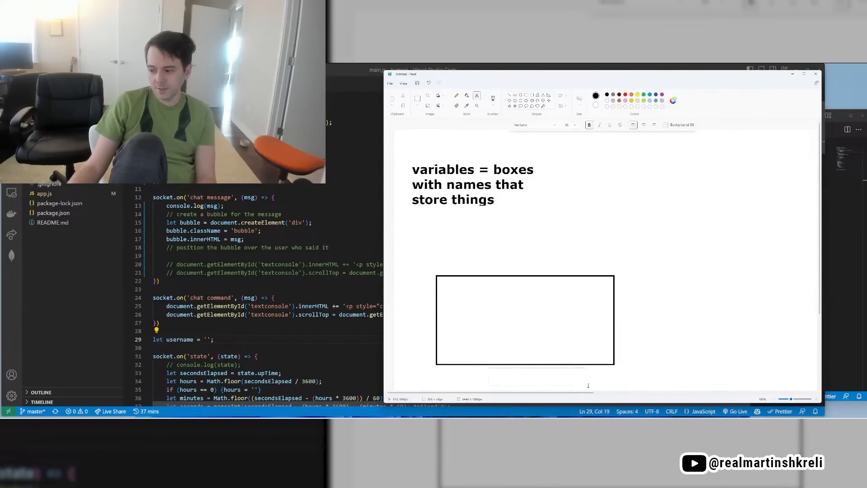
pyautogui.write('age =')
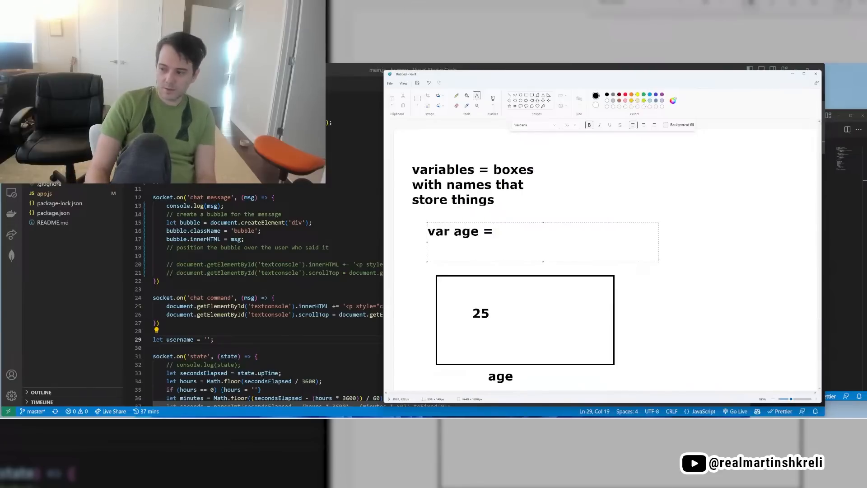
# Write '10 var age = 25;' and remove the started second code line
pyautogui.write('25;')
pyautogui.write('10')
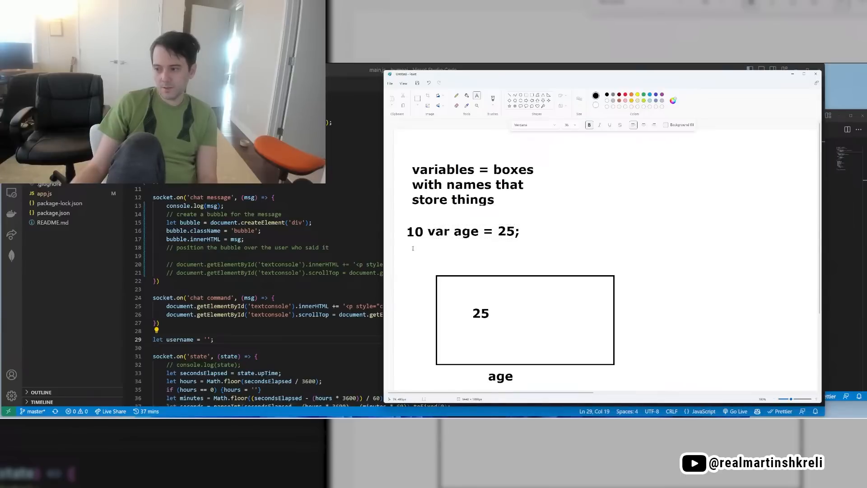
pyautogui.write('20')
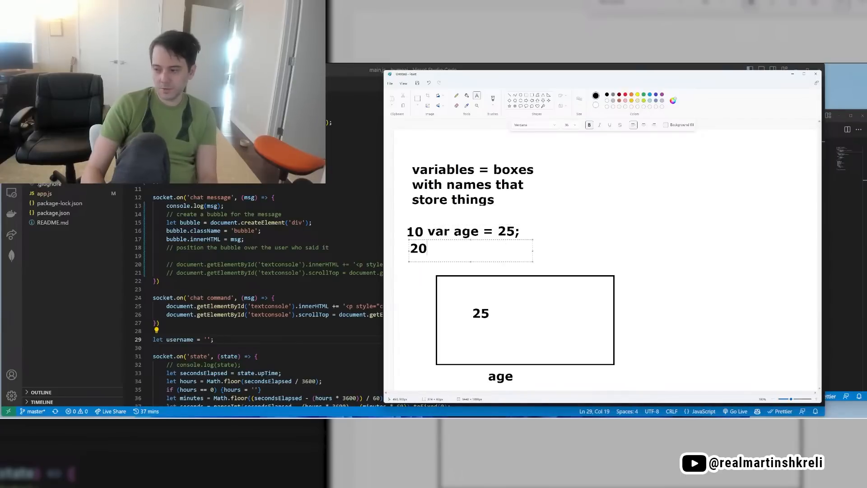
pyautogui.write('age')
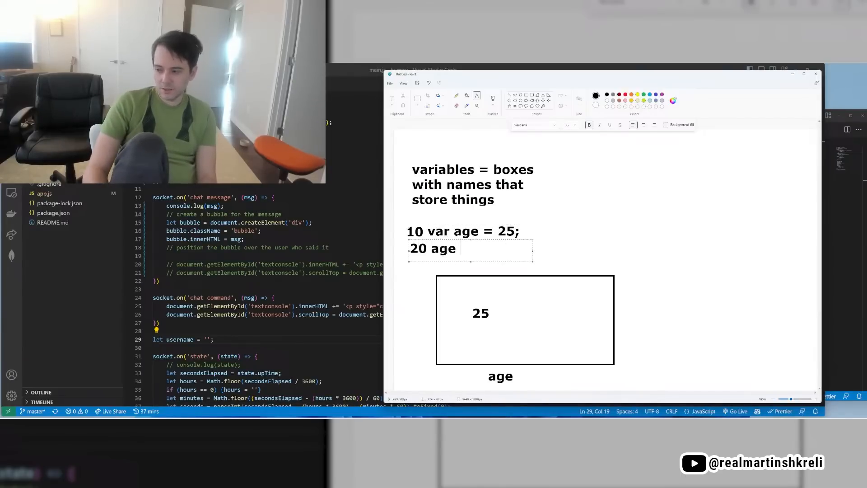
pyautogui.write('= 30;')
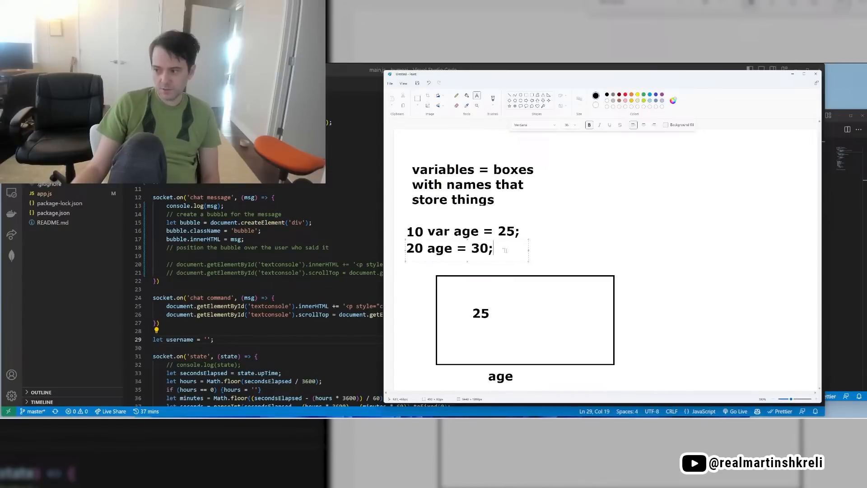
pyautogui.press('backspace')
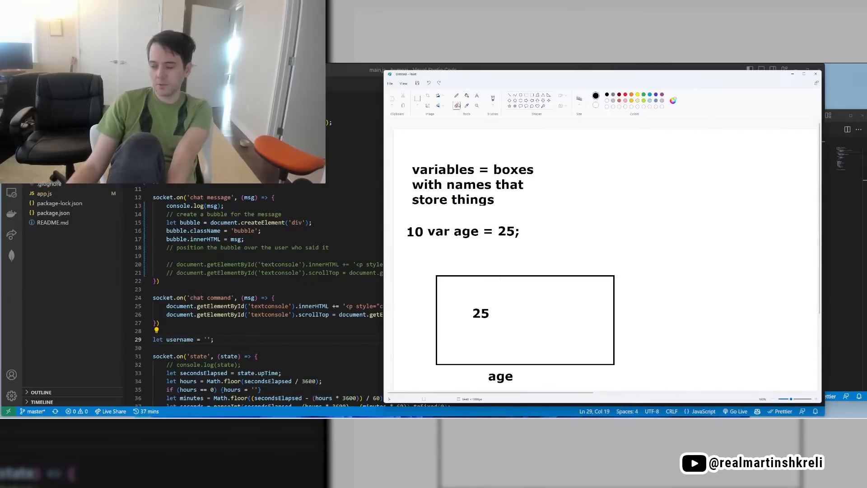
# Put 30 in the box and add lines '20 age = 30;' and '30 print age'
pyautogui.click(481, 313)
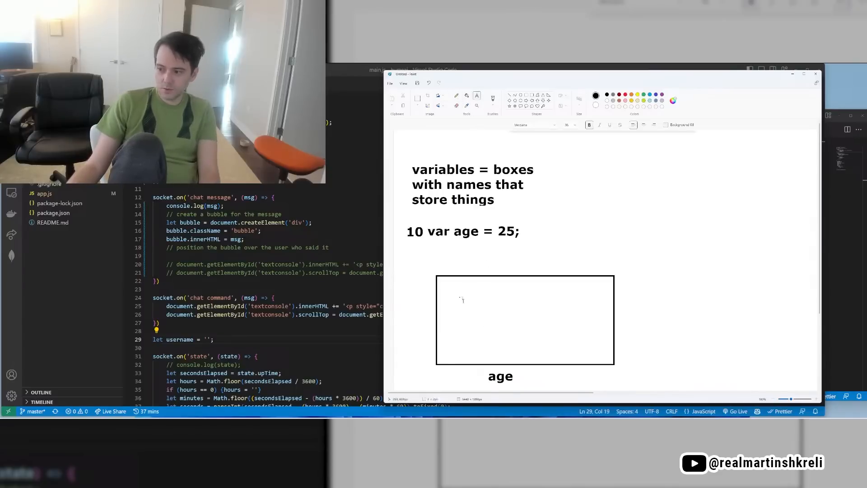
pyautogui.write('30')
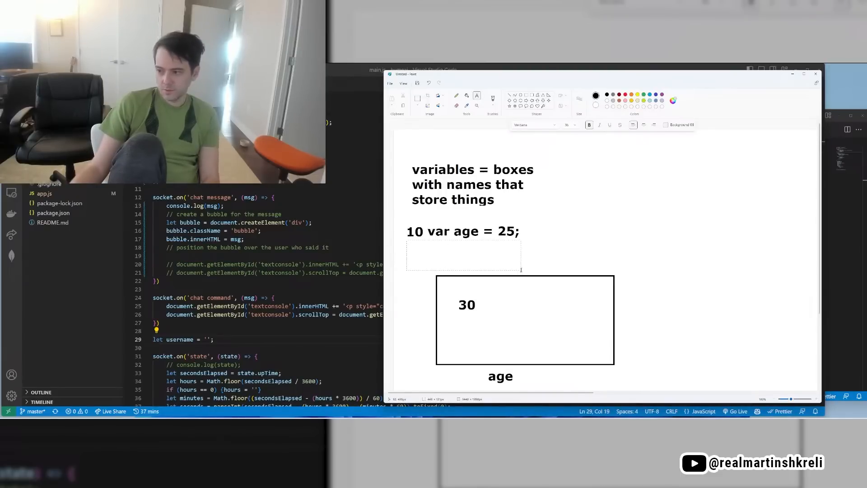
pyautogui.write('20 age = 30;')
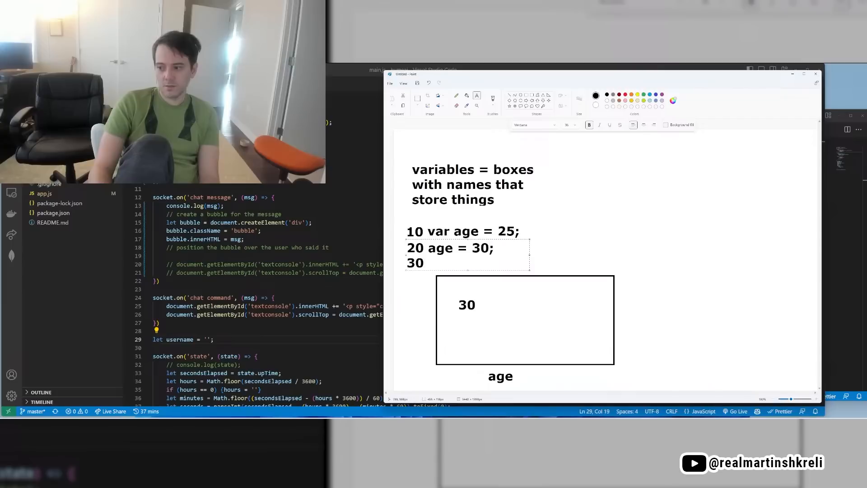
pyautogui.write('print age')
pyautogui.write('3')
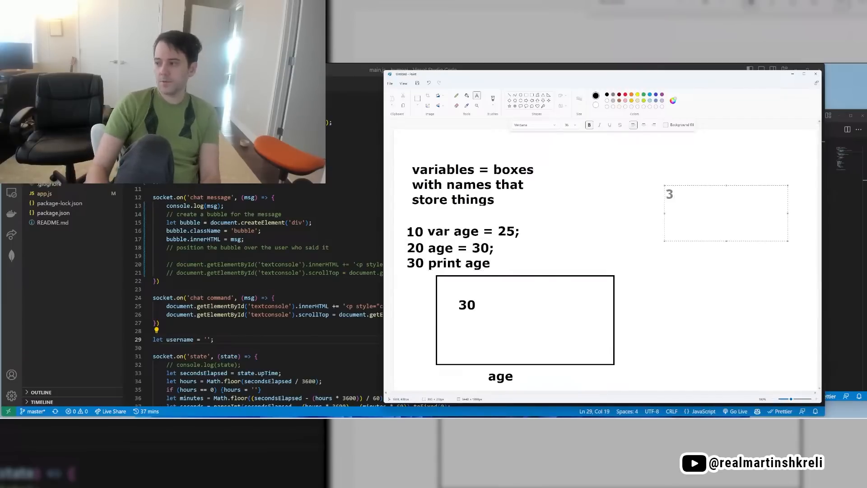
pyautogui.write('0')
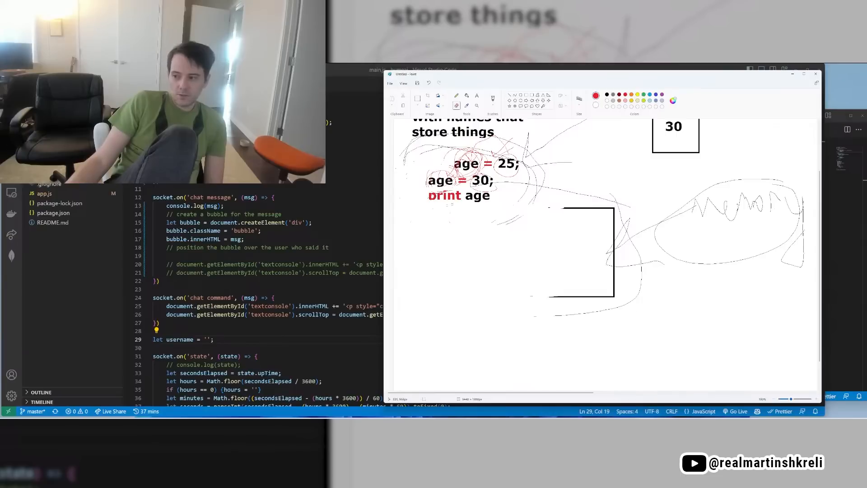
pyautogui.moveTo(537, 228)
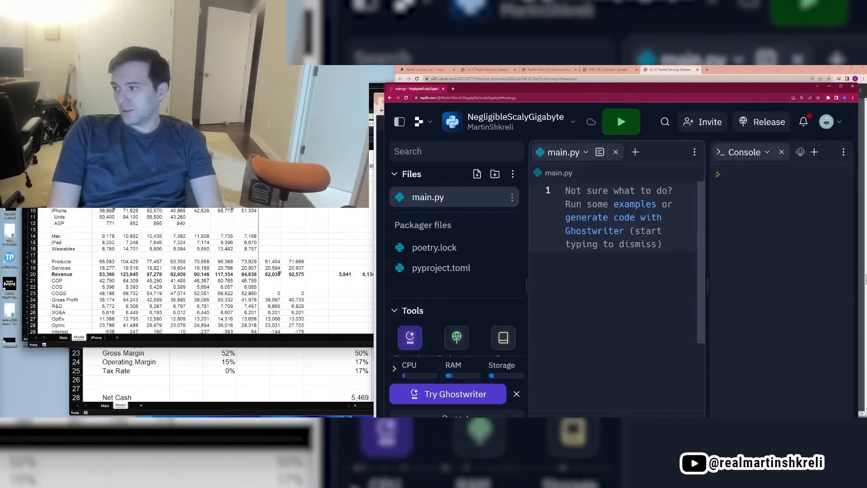
# Write a comment describing a program asking how many treats to give nibbles the cat
pyautogui.write('#')
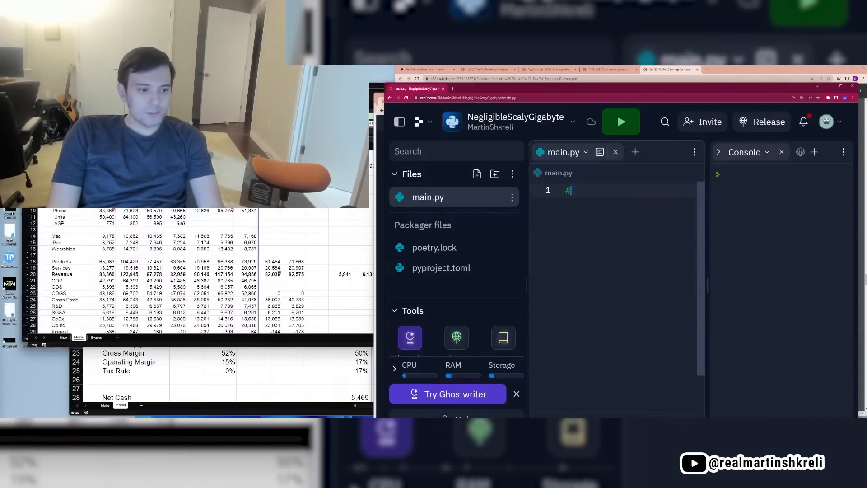
pyautogui.click(620, 122)
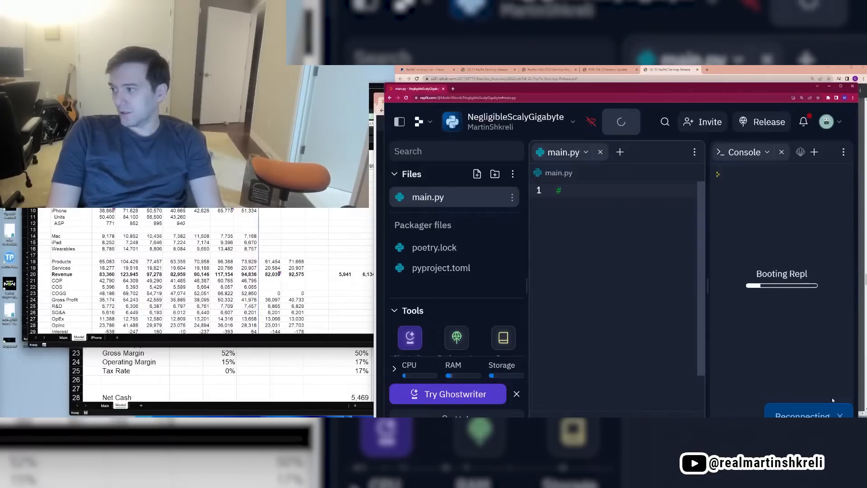
pyautogui.write('mak')
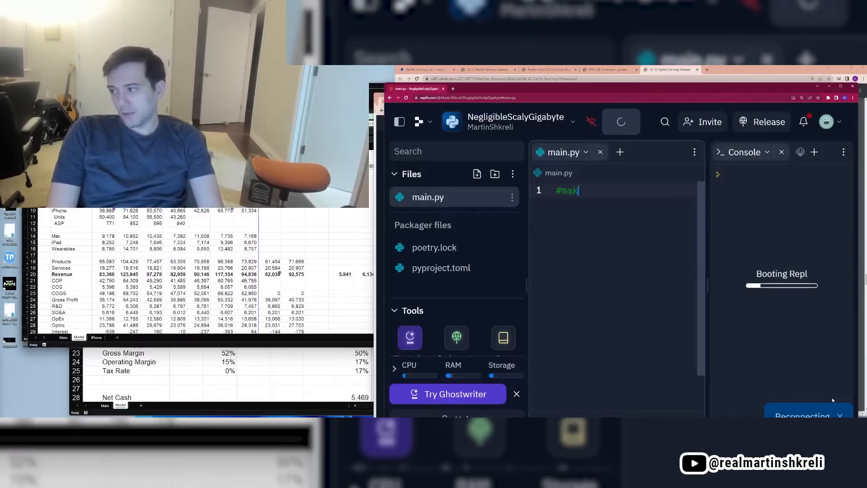
pyautogui.write('e a program that greets nibbles and')
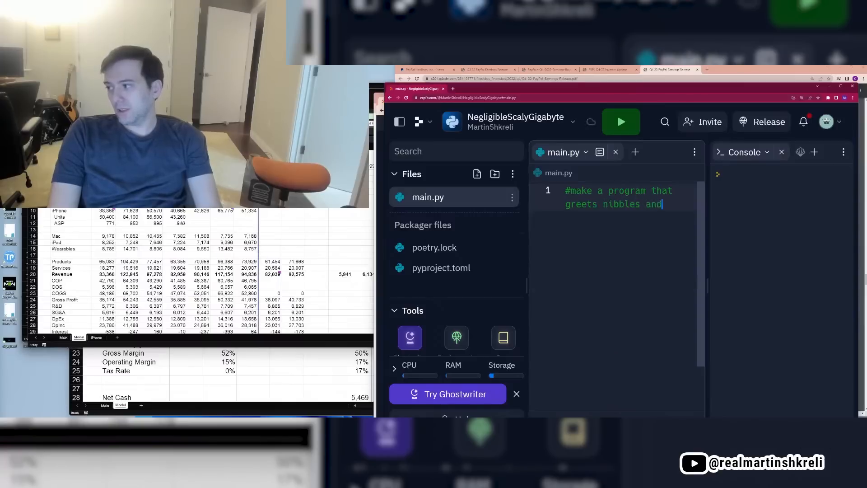
pyautogui.write('then asks how m')
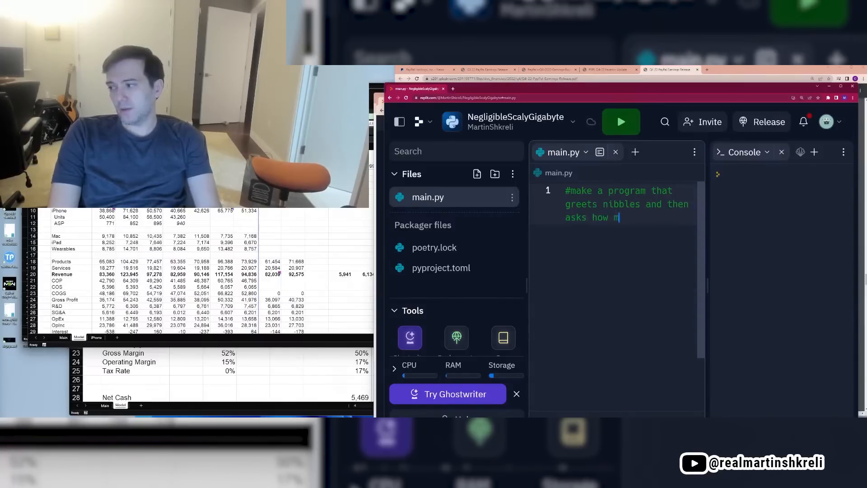
pyautogui.write('any treats to give nibbles')
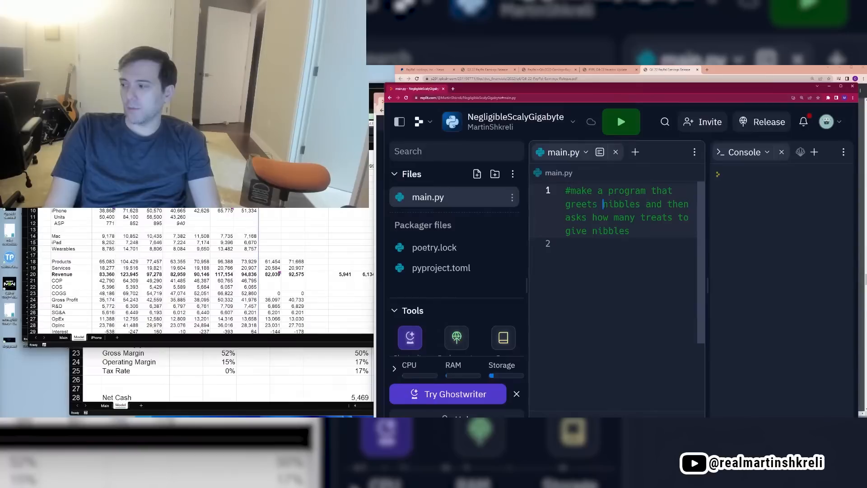
pyautogui.write('the cat')
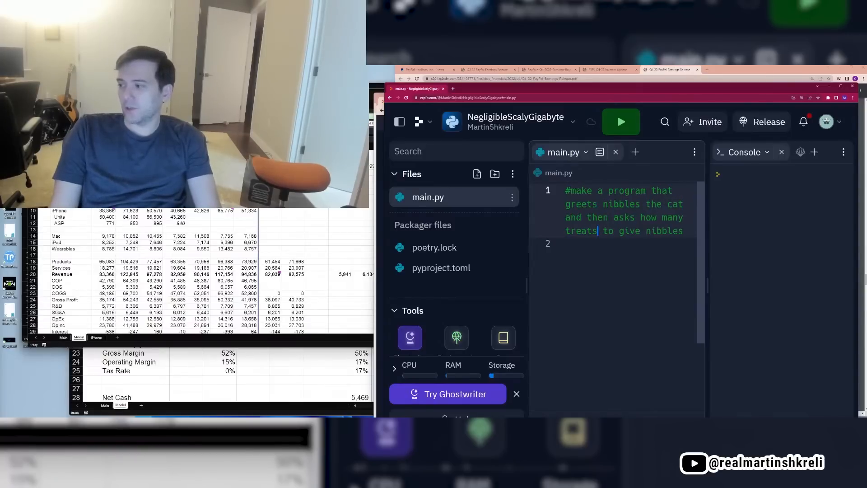
pyautogui.write('the cat')
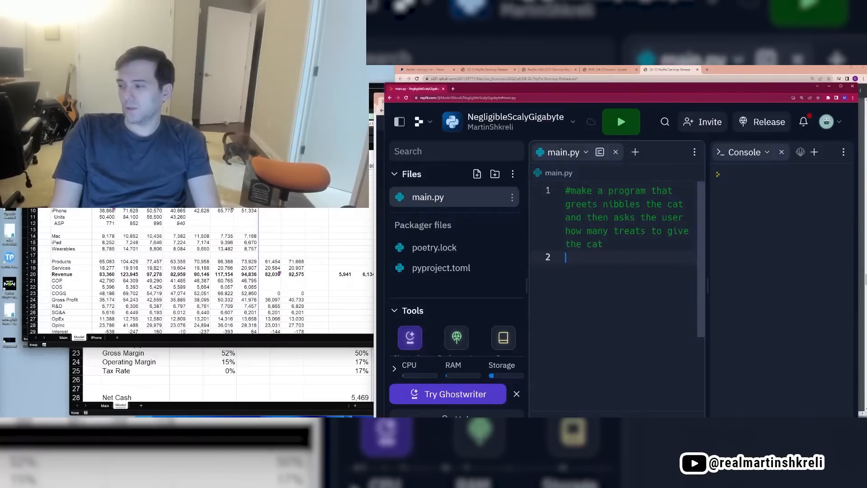
pyautogui.press('Return')
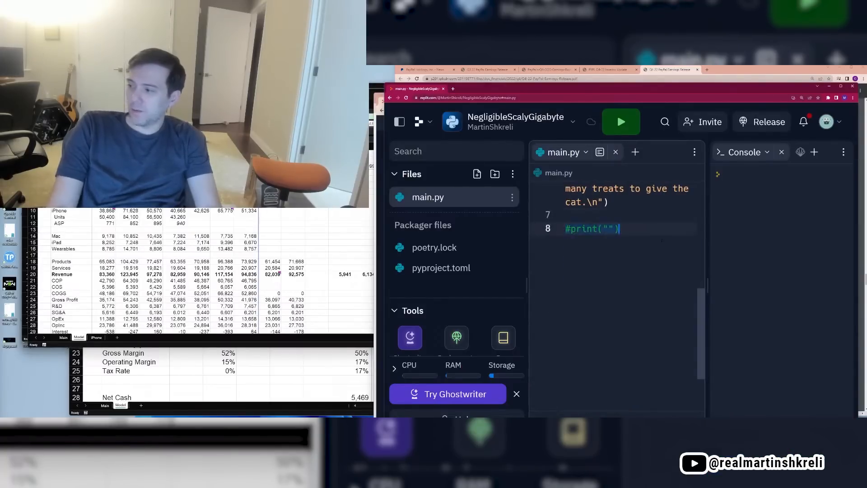
# Add an '#ask the user' comment and print lines asking how many treats to give
pyautogui.scroll(3)
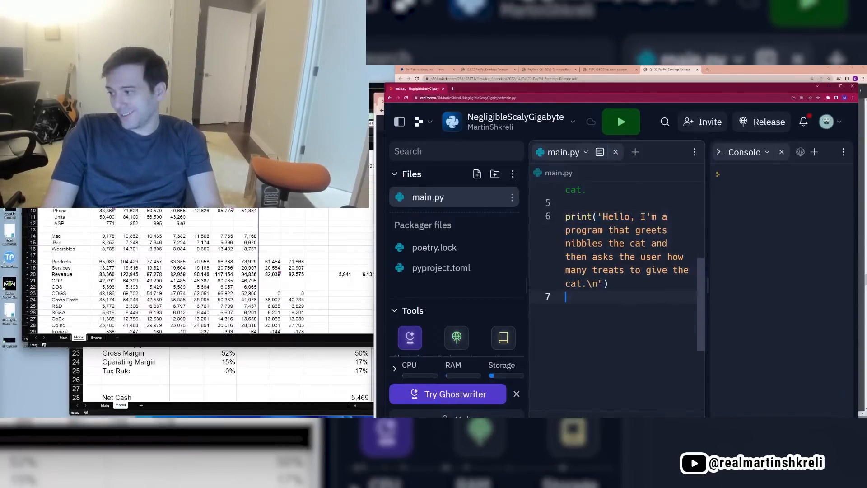
pyautogui.write('print("The program should ask the user how many treats to give the cat.\\n")')
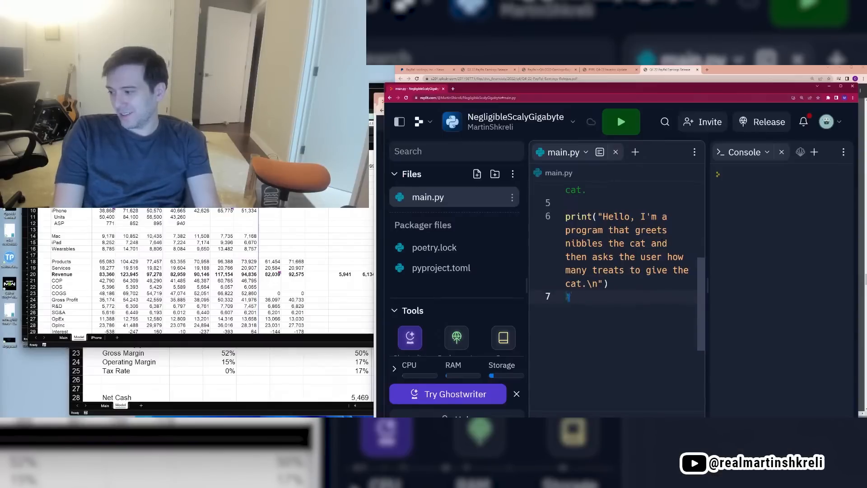
pyautogui.write('#ask the user')
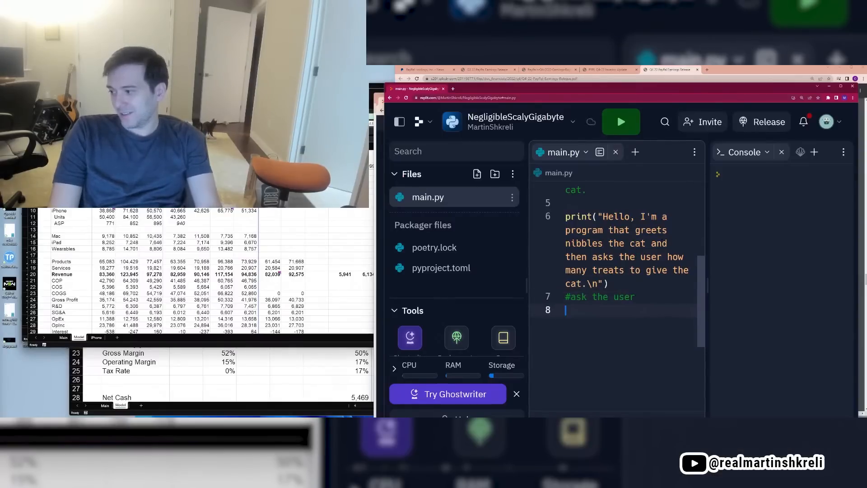
pyautogui.write('print("How many treats do you want to give the cat? ")')
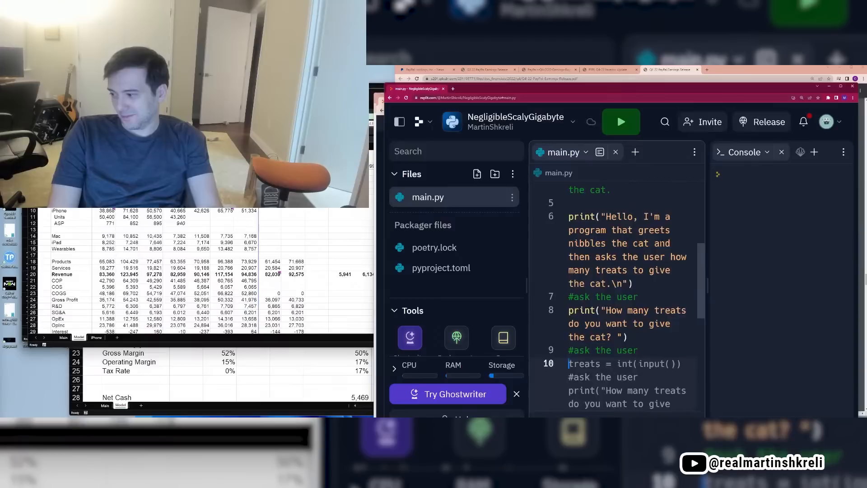
pyautogui.scroll(-3)
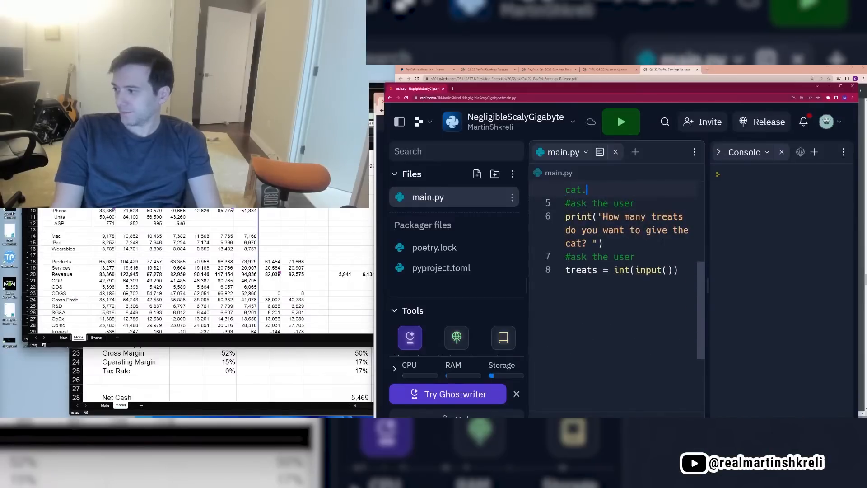
# Run the program and enter 5 as the number of treats
pyautogui.click(620, 122)
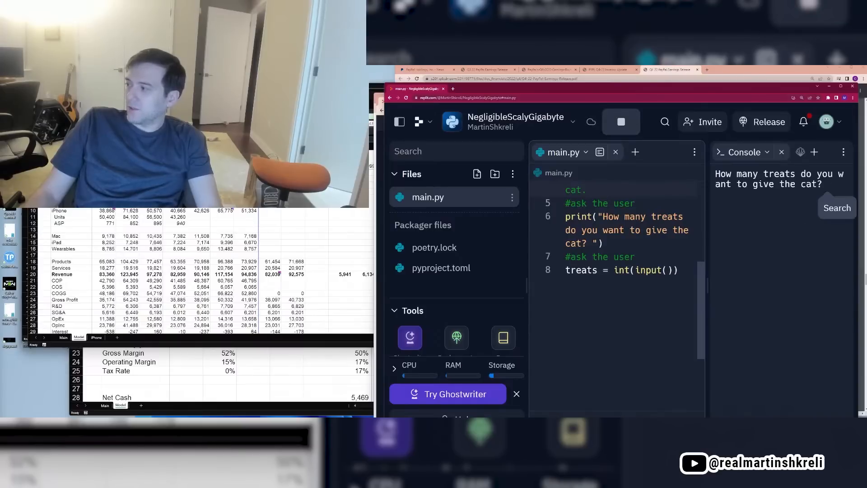
pyautogui.write('5')
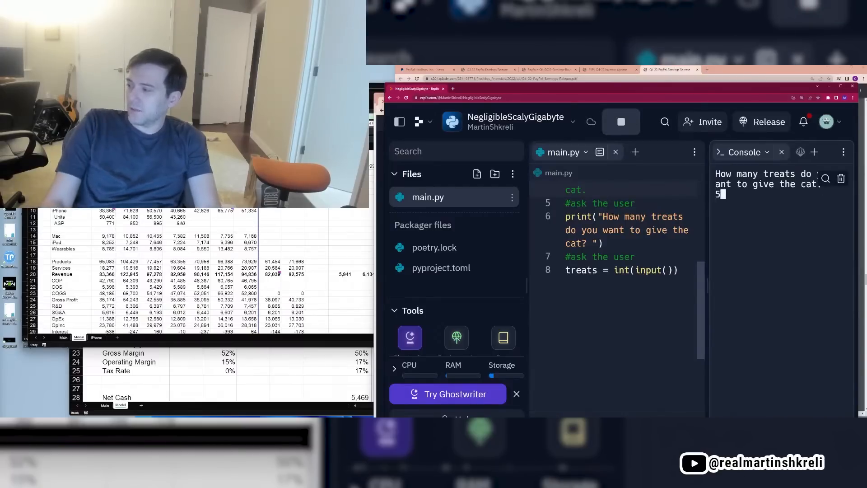
pyautogui.press('Return')
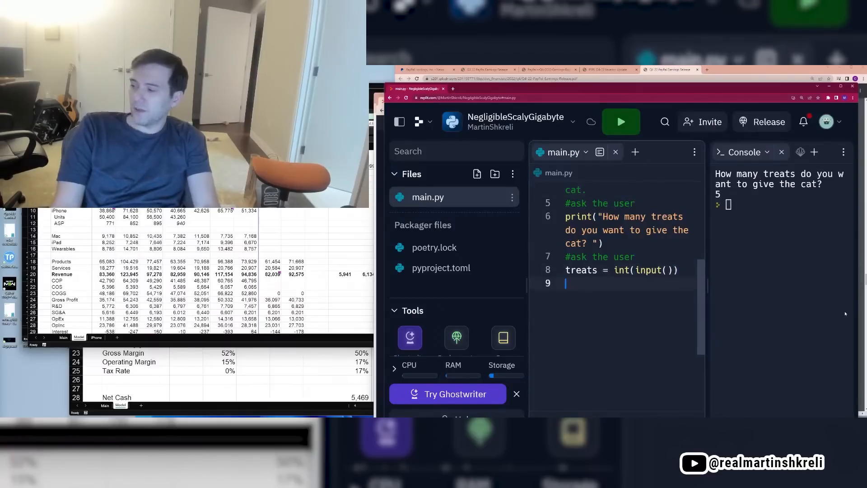
# Add an #output comment and a print of how many treats you want to give
pyautogui.write('#ask the user')
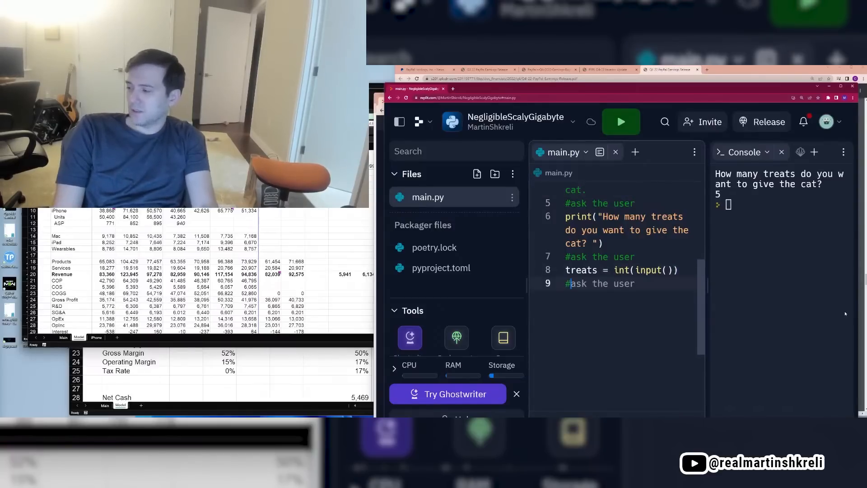
pyautogui.write('output')
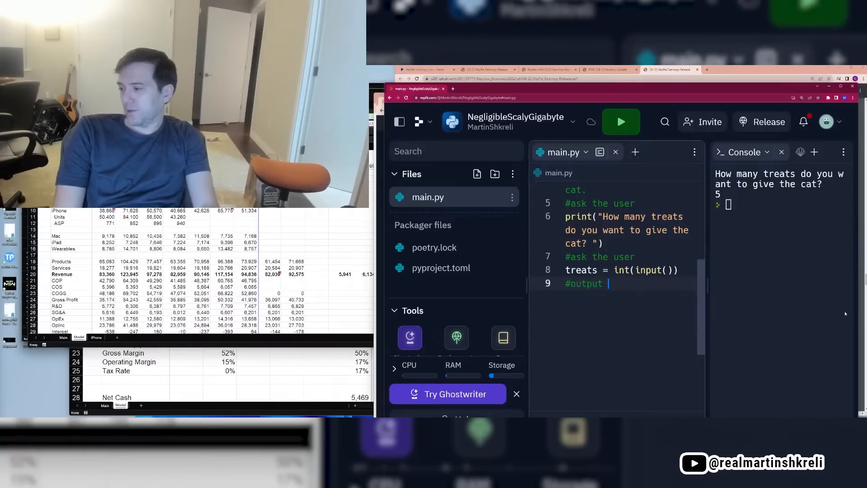
pyautogui.write('that you want to give t')
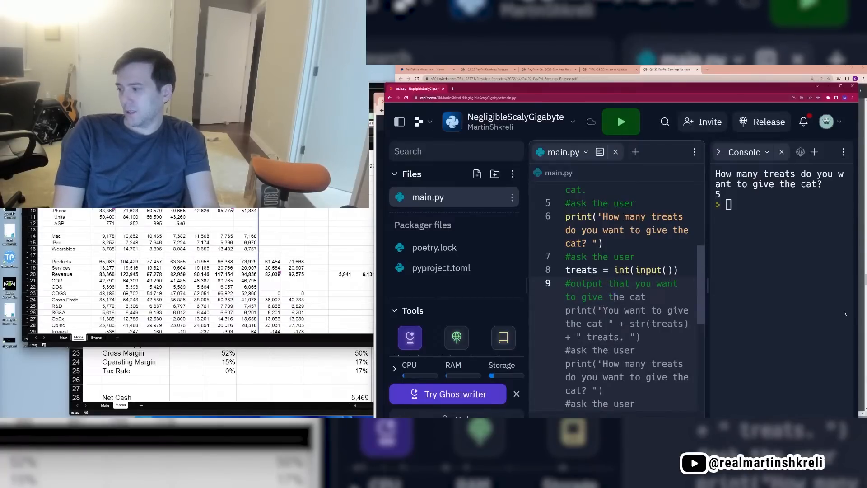
pyautogui.scroll(-3)
pyautogui.write('print("You want to give the cat " + str(treats) + " treats. ")')
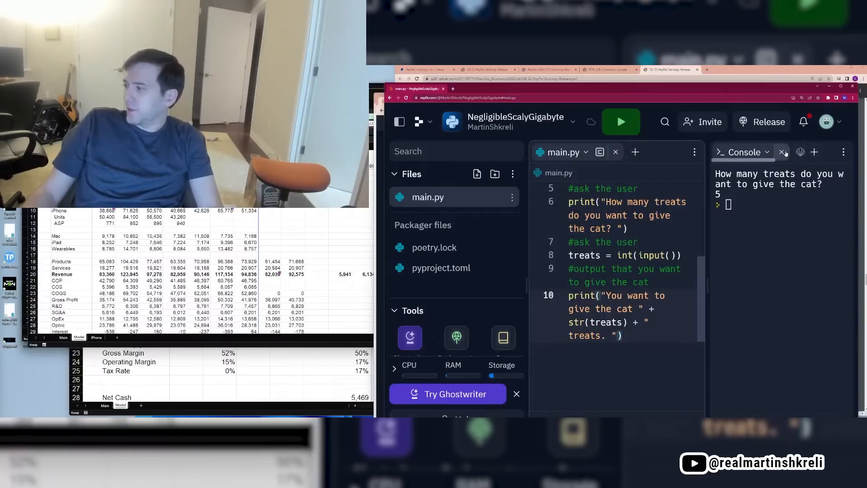
# Run the updated treats program again in the console
pyautogui.click(621, 122)
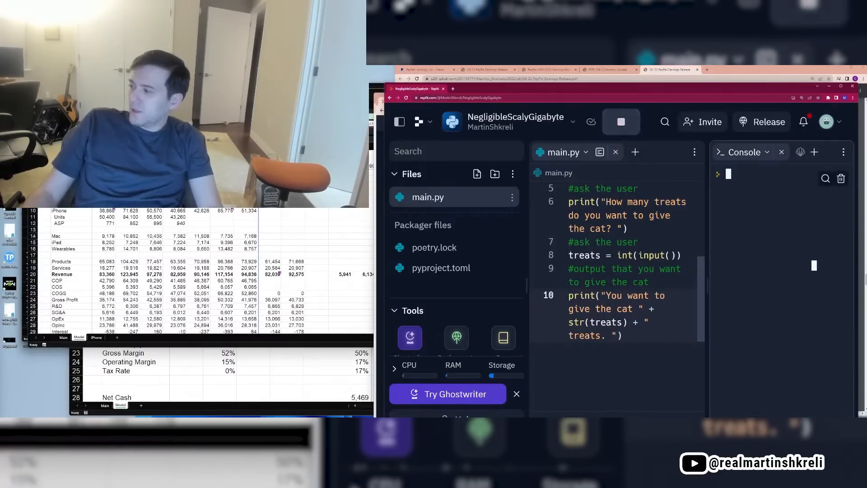
pyautogui.click(620, 121)
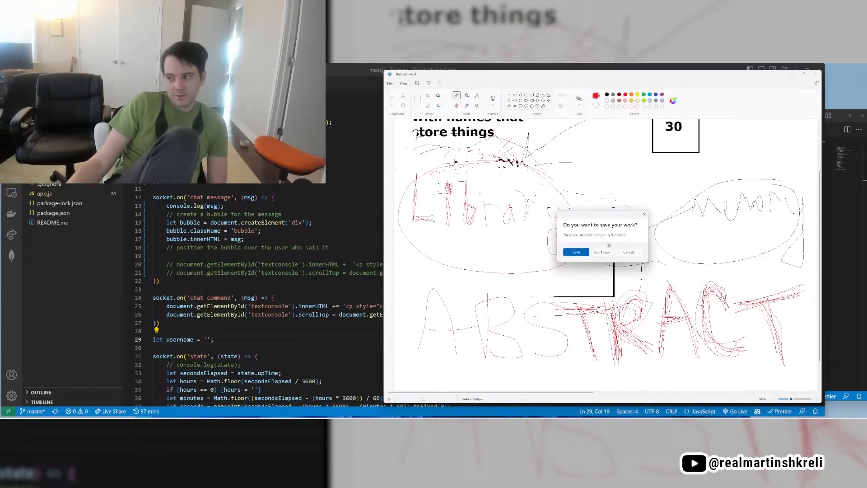
# Discard the unsaved Paint sketch with Don't save
pyautogui.click(602, 252)
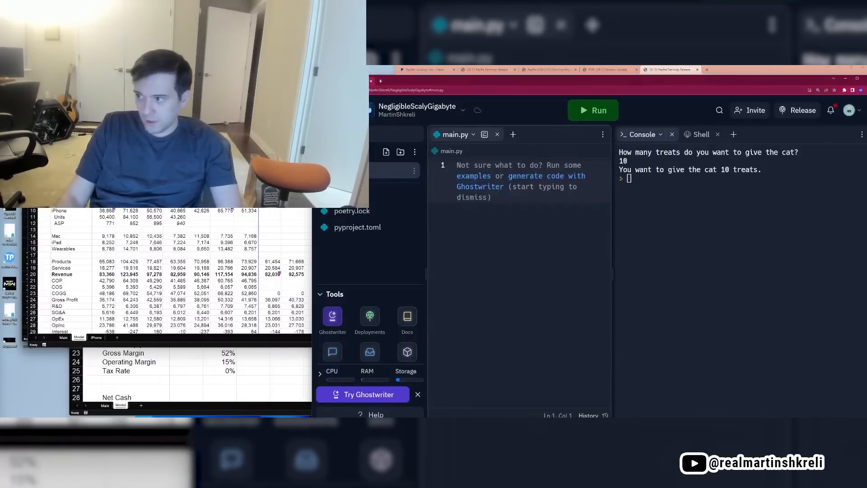
# Write a pi-digits histogram comment and accept the generated numpy/matplotlib code
pyautogui.write('# imp')
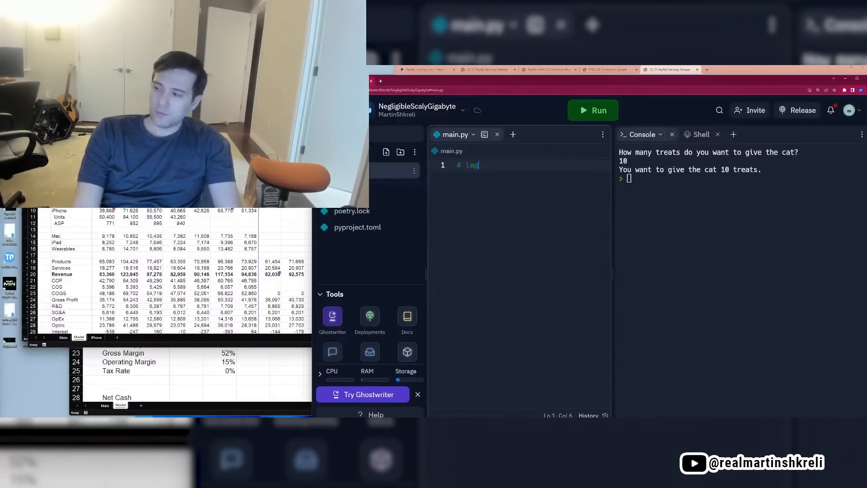
pyautogui.press('Backspace')
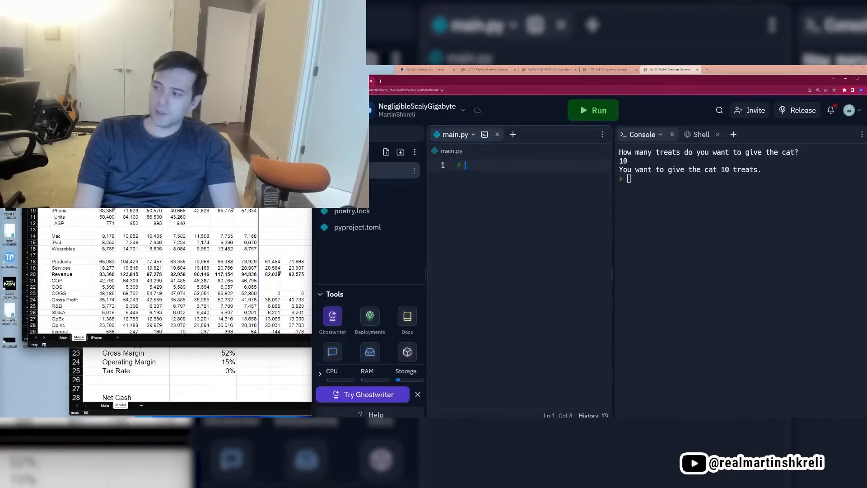
pyautogui.write('proces')
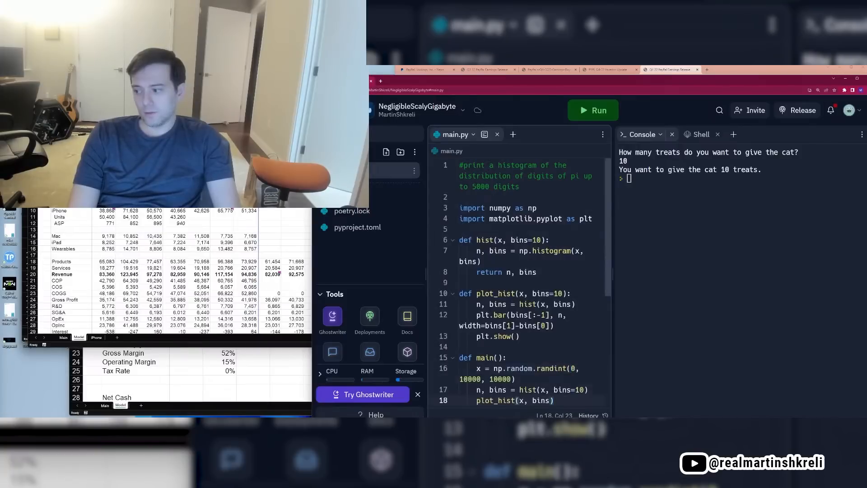
pyautogui.scroll(-3)
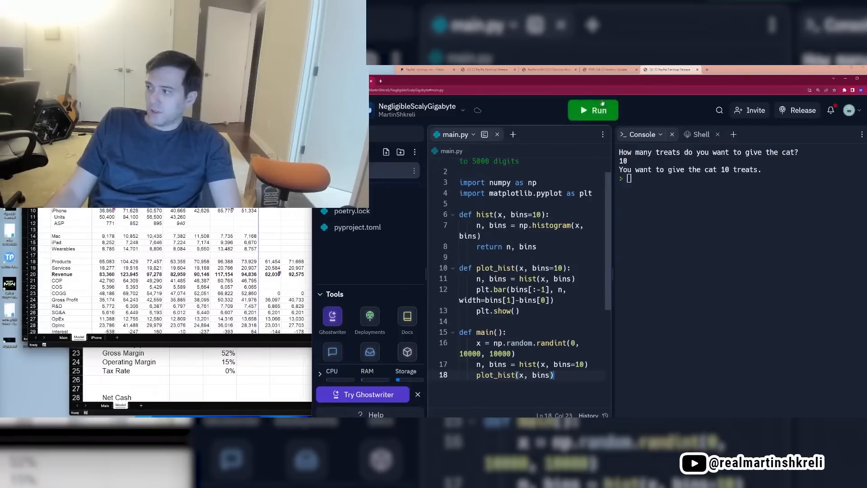
# End main.py with a main() call and run it to chart 10,000 random integers
pyautogui.click(593, 111)
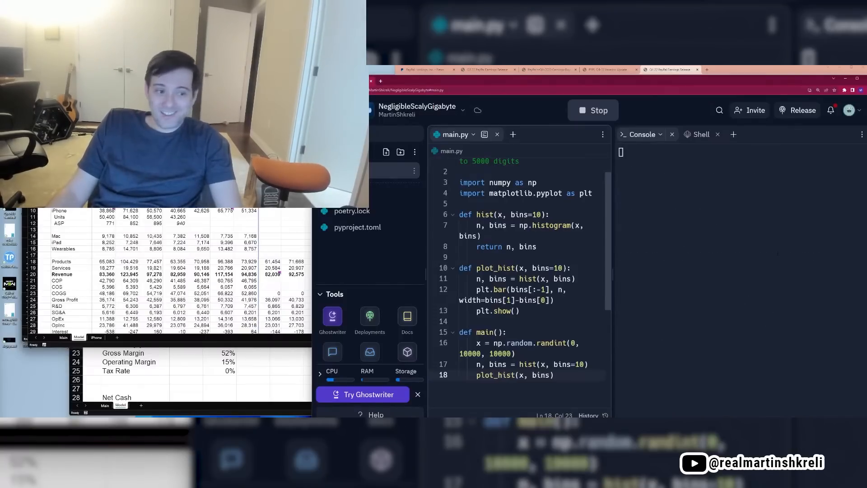
pyautogui.click(592, 110)
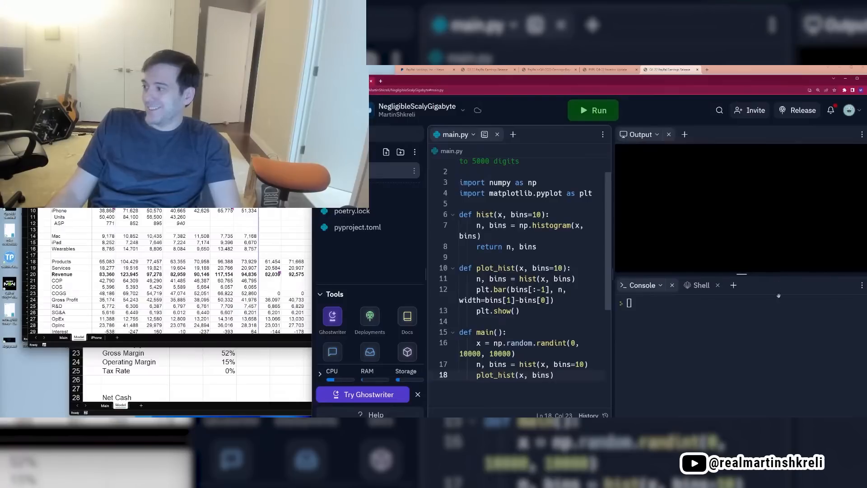
pyautogui.moveTo(720, 176)
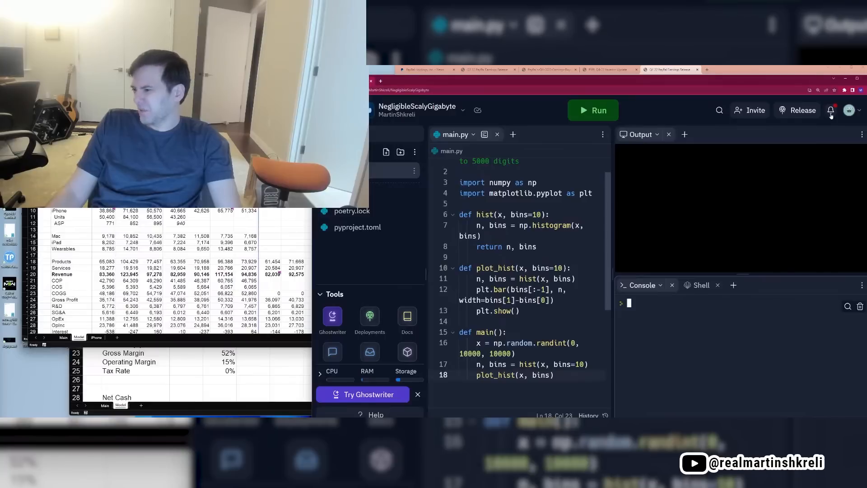
pyautogui.scroll(-3)
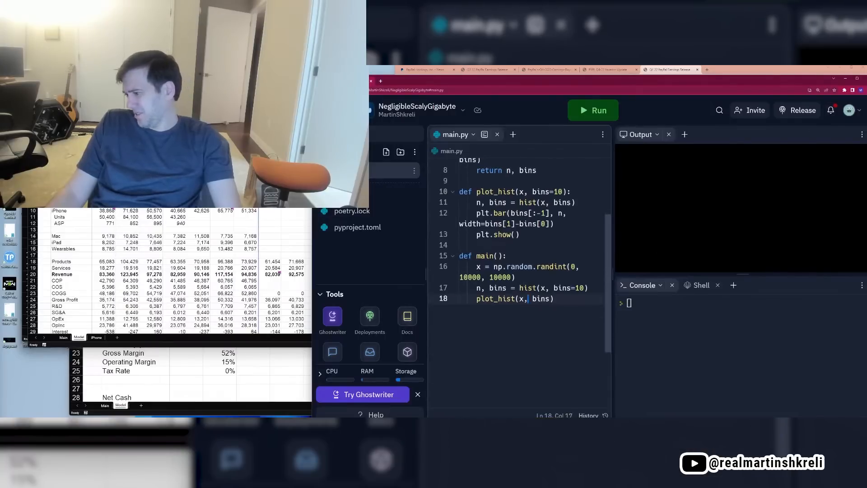
pyautogui.scroll(3)
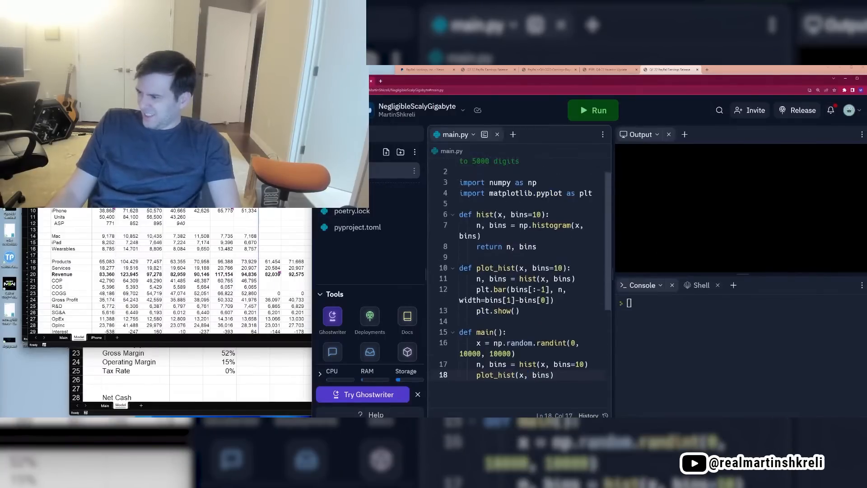
pyautogui.scroll(-3)
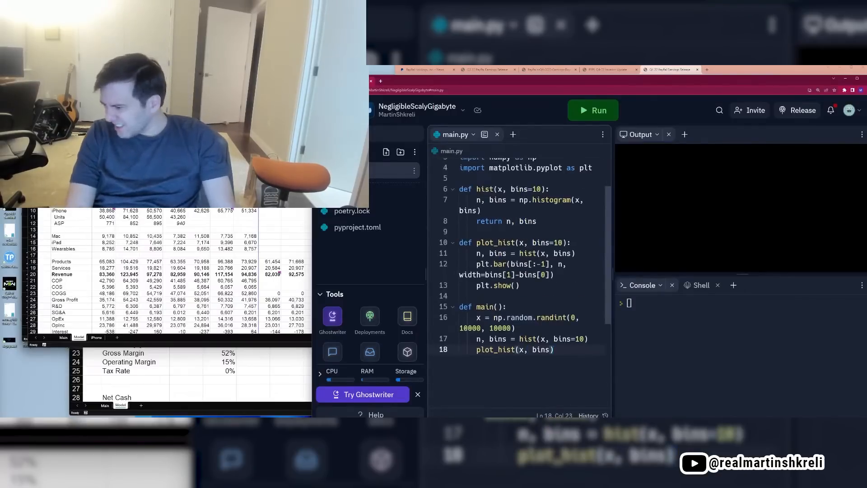
pyautogui.write('main(')
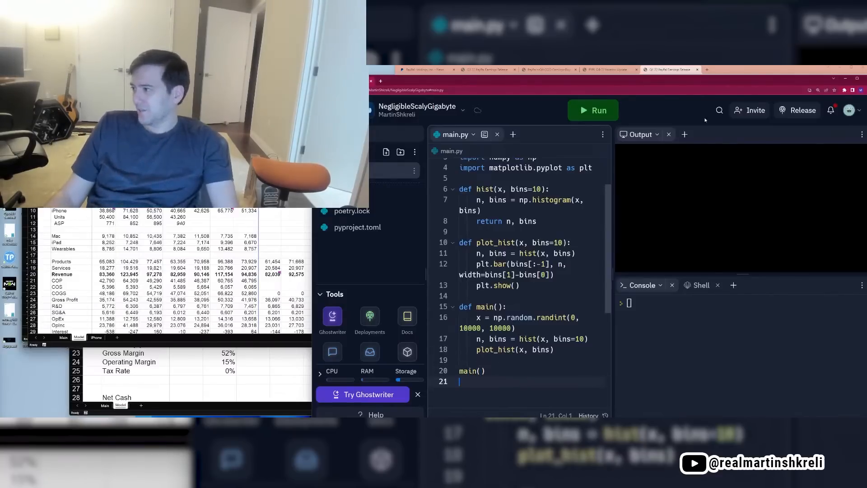
pyautogui.click(592, 110)
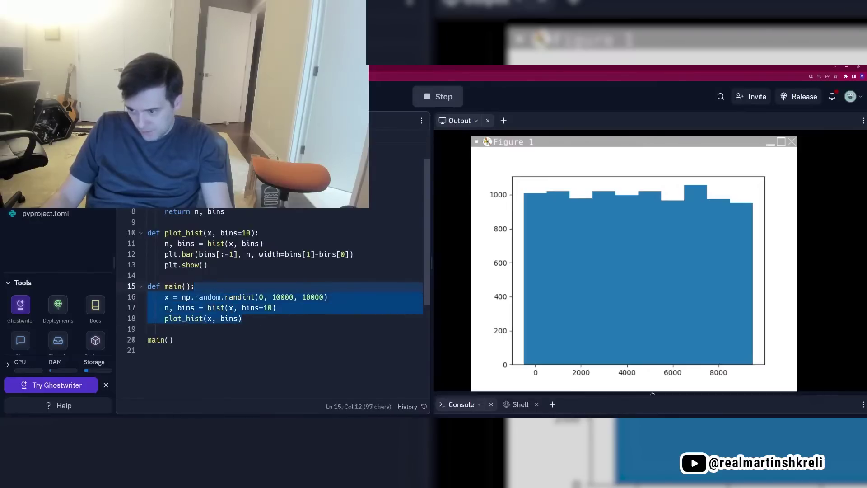
# Open a new Chrome tab on Google's start page over the running repl
pyautogui.click(150, 329)
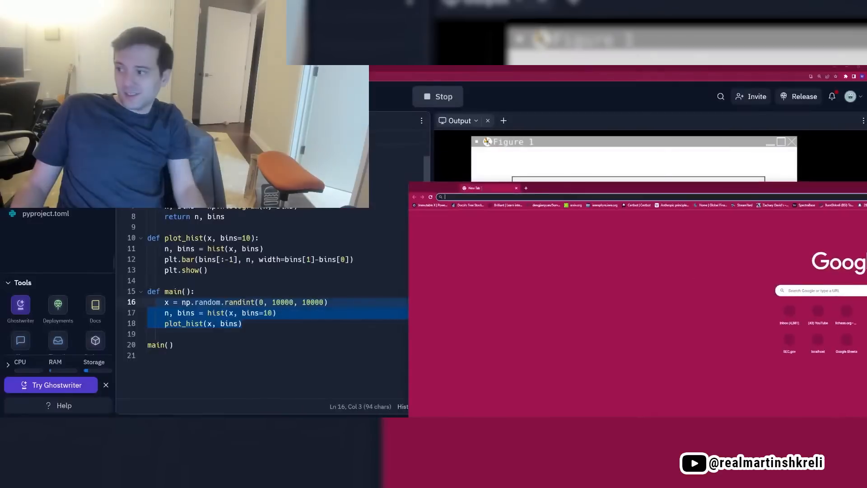
# Search Google for 'qbasic for dummies' and open the AbeBooks used-copy listing
pyautogui.write('qbasic for du')
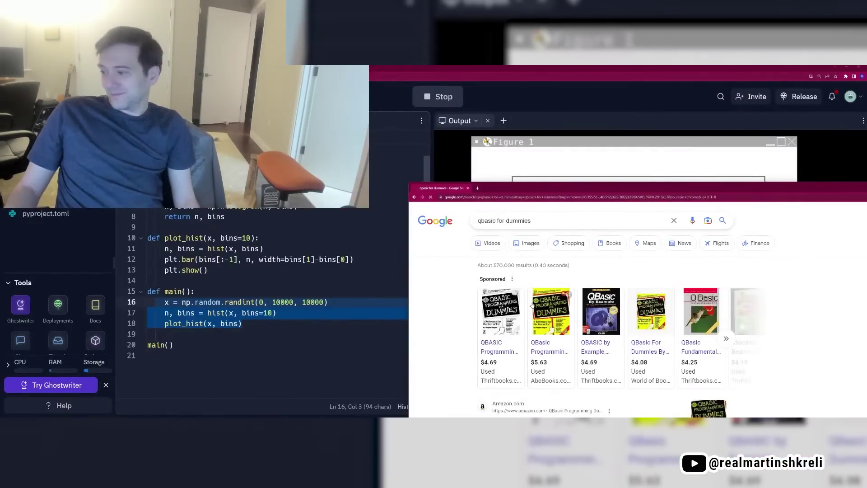
pyautogui.moveTo(550, 310)
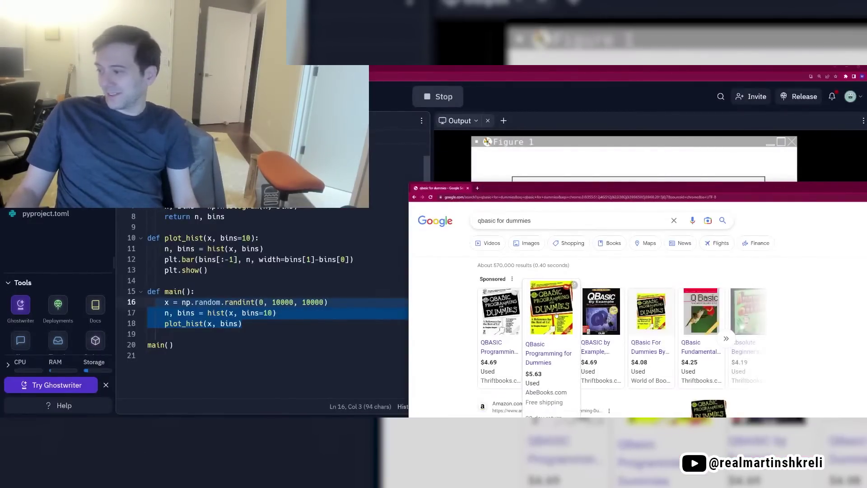
pyautogui.click(548, 353)
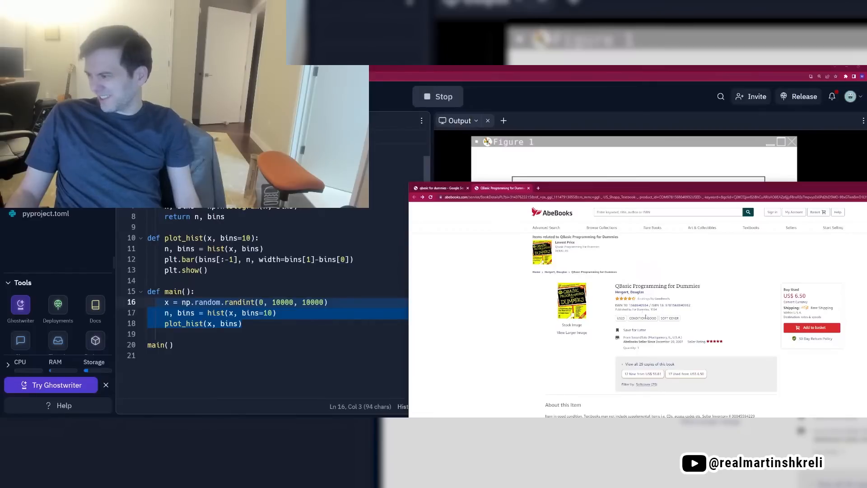
# Scroll the AbeBooks listing past About this item to the seller terms and payment methods
pyautogui.scroll(-3)
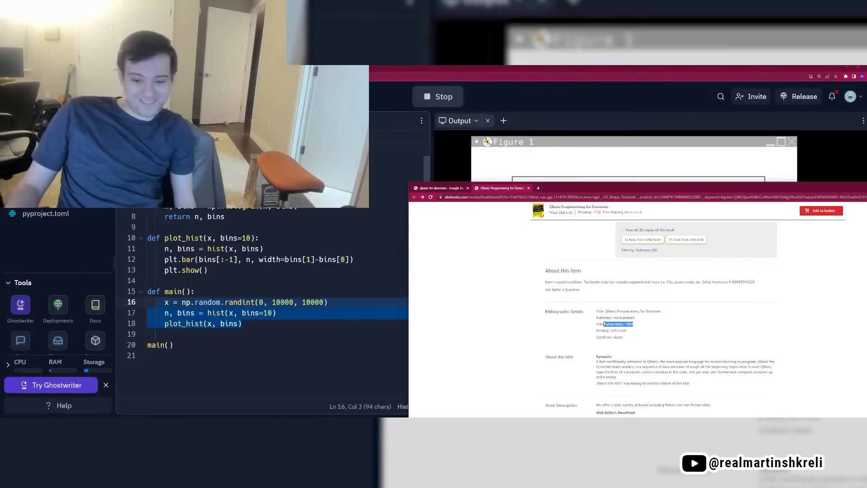
pyautogui.scroll(-3)
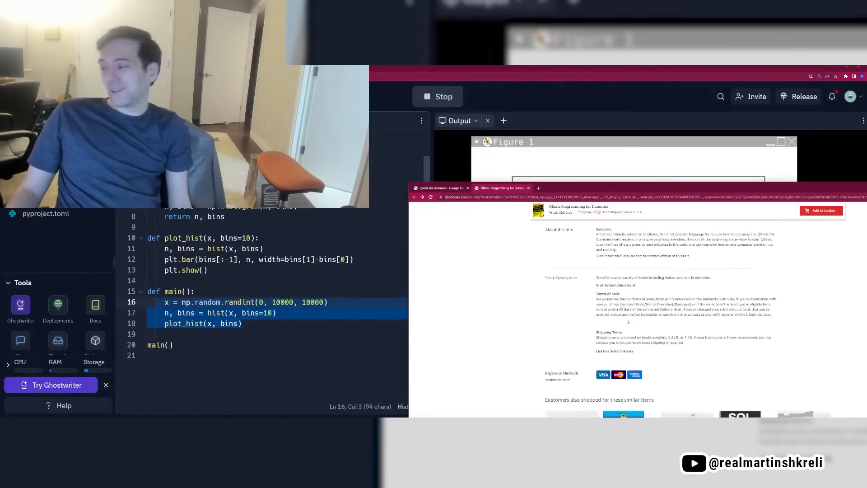
pyautogui.scroll(-3)
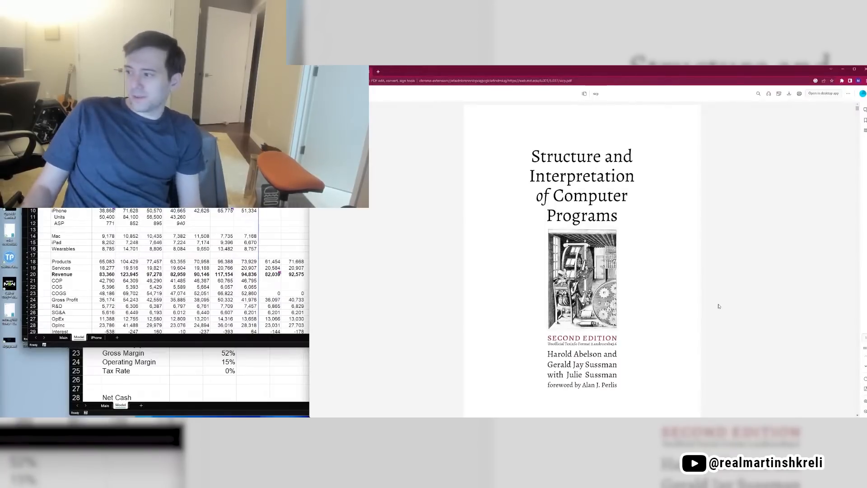
# Scroll the SICP PDF from the cover to page 154, Sequences as Conventional Interfaces
pyautogui.scroll(-3)
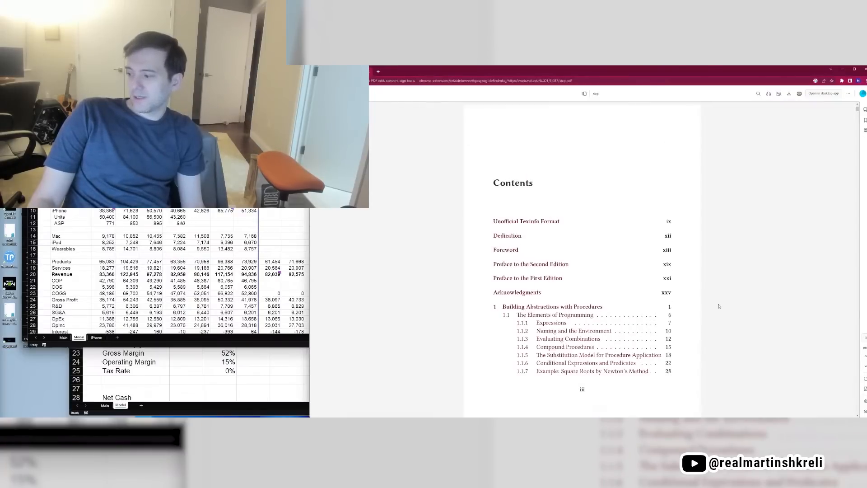
pyautogui.scroll(-3)
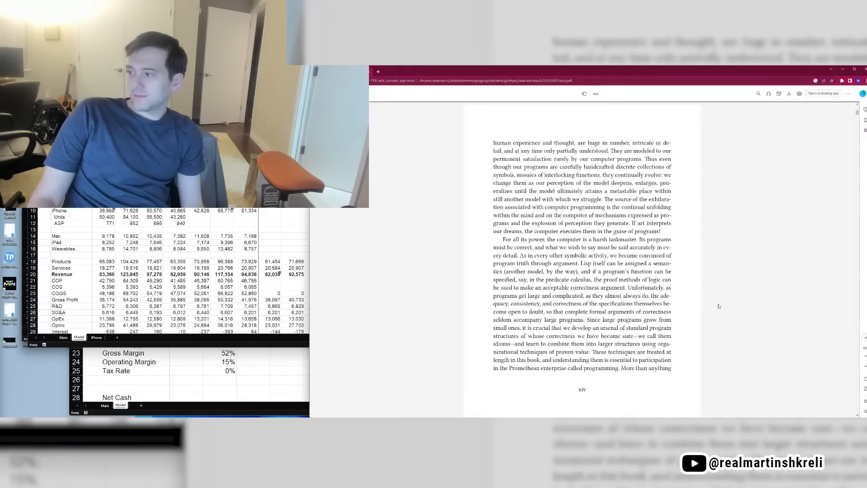
pyautogui.scroll(-3)
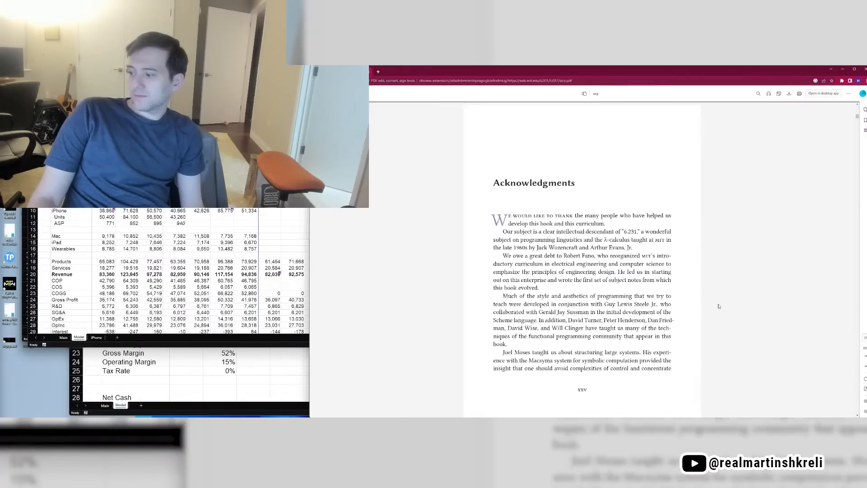
pyautogui.scroll(-3)
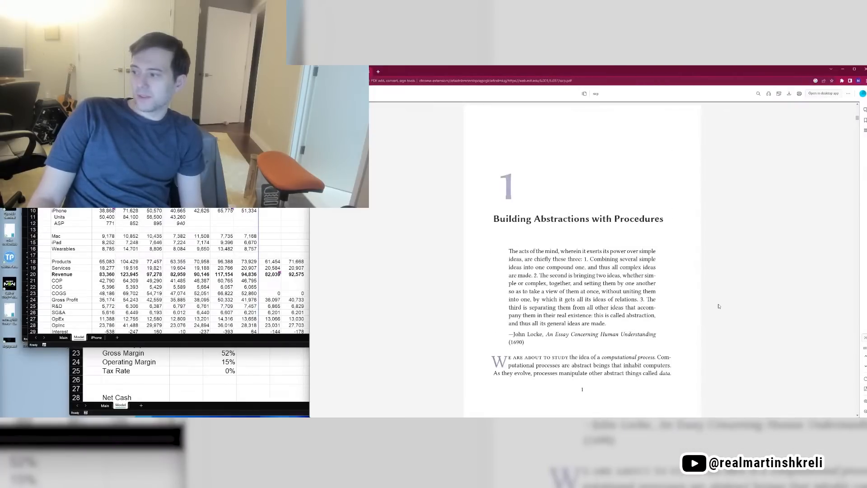
pyautogui.scroll(-3)
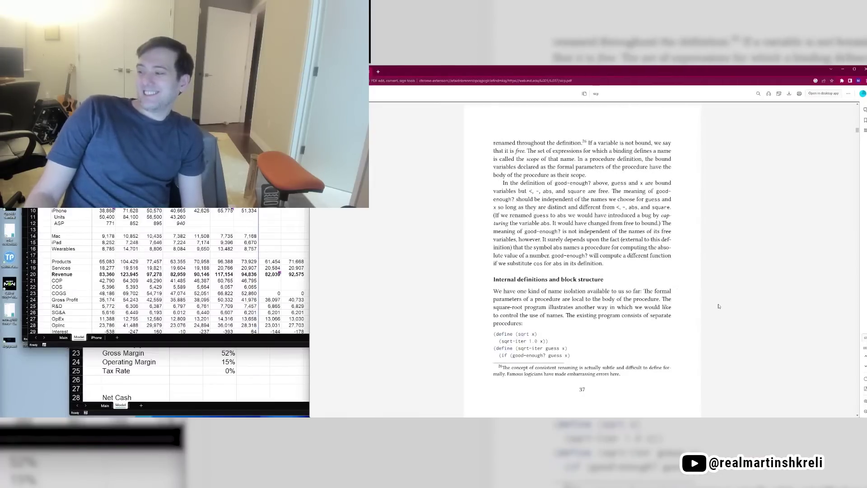
pyautogui.scroll(-3)
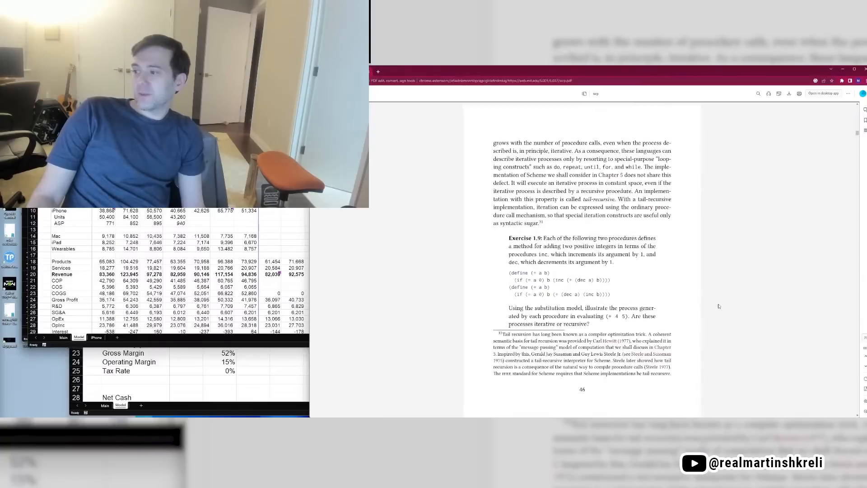
pyautogui.scroll(-3)
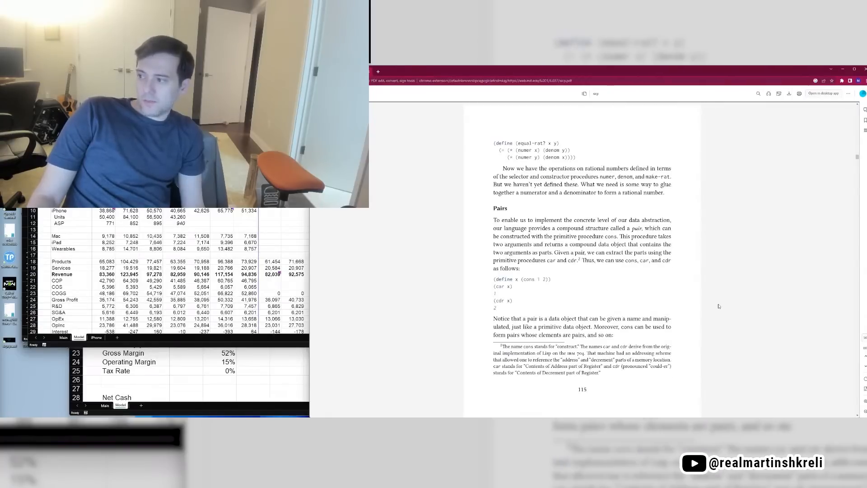
pyautogui.scroll(-3)
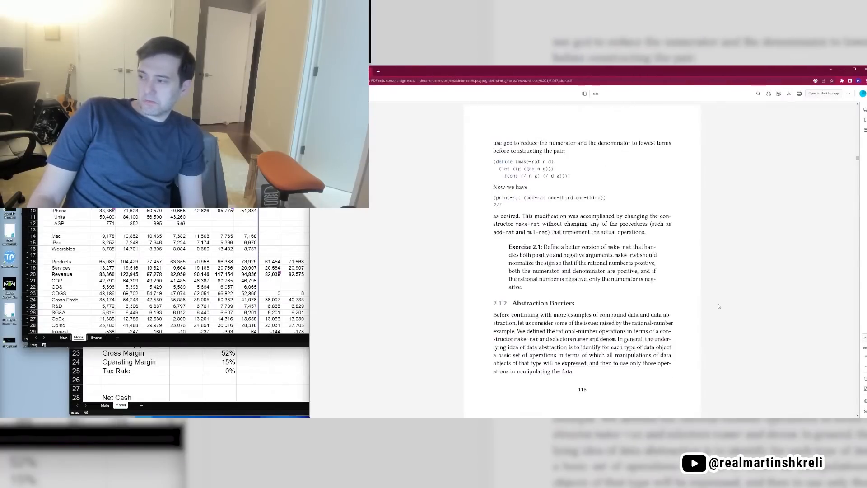
pyautogui.scroll(-3)
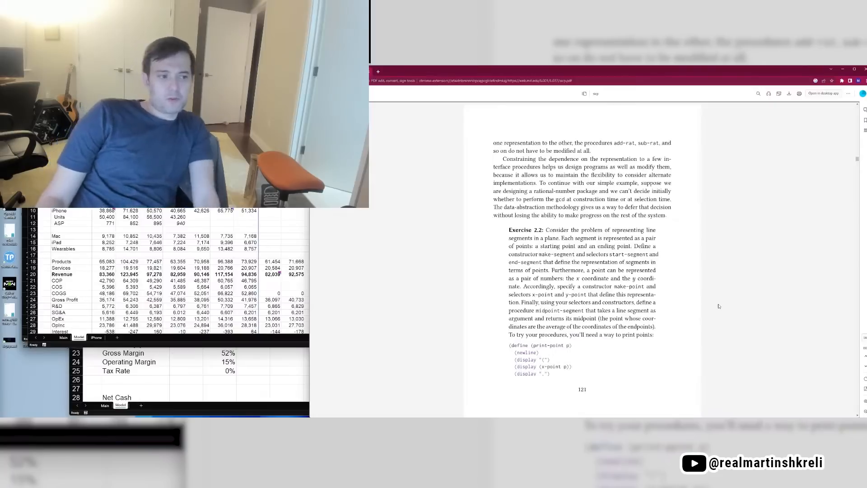
pyautogui.scroll(-3)
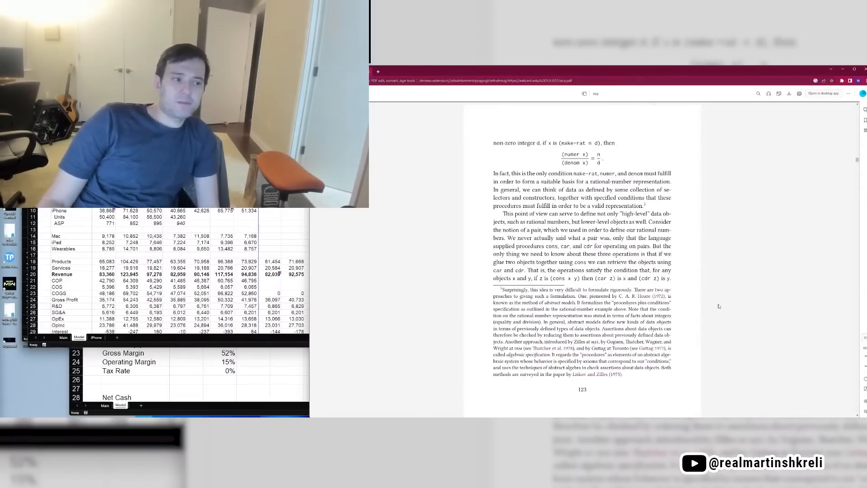
pyautogui.scroll(-3)
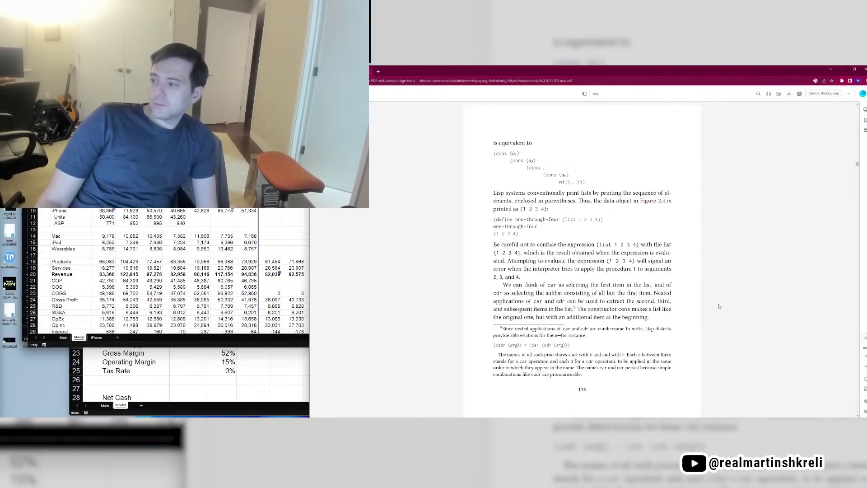
pyautogui.scroll(-3)
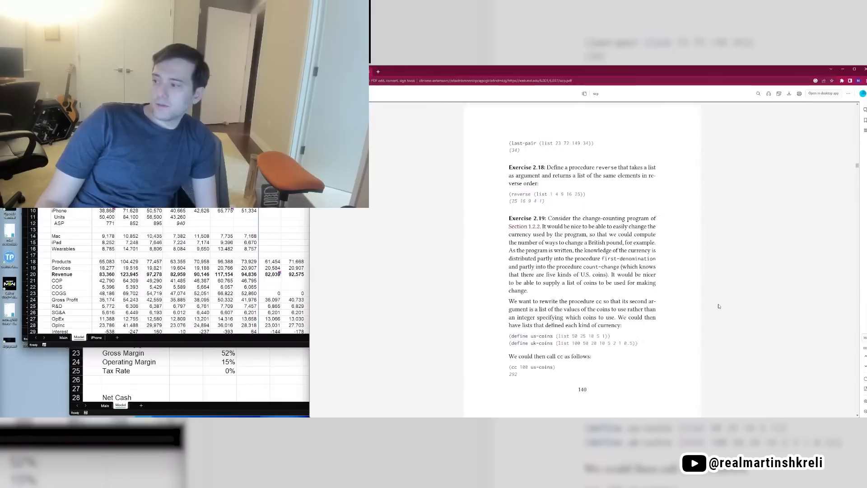
pyautogui.scroll(-3)
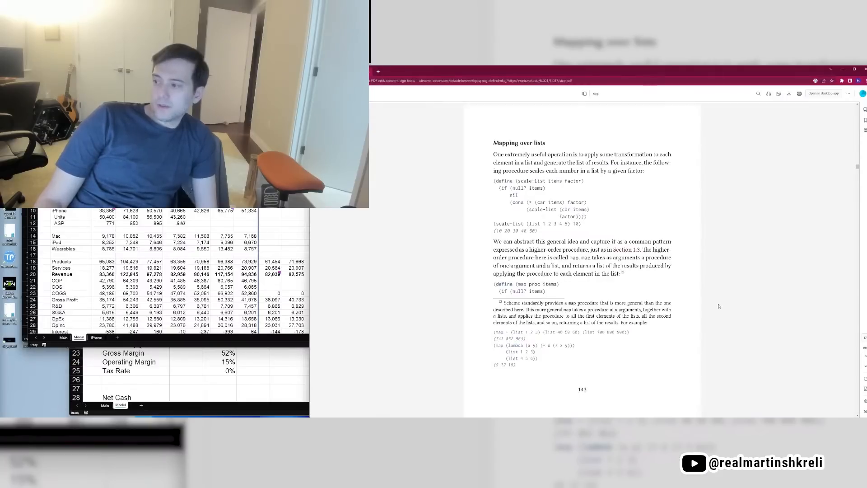
pyautogui.scroll(-3)
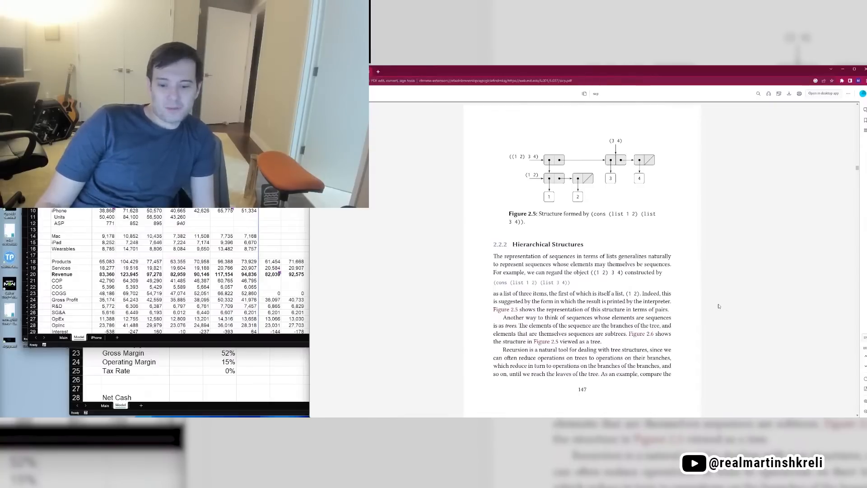
pyautogui.scroll(-3)
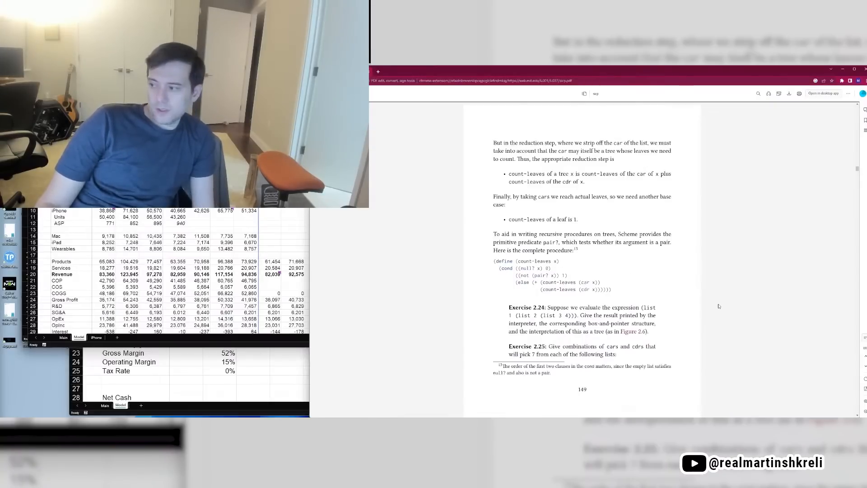
pyautogui.scroll(-3)
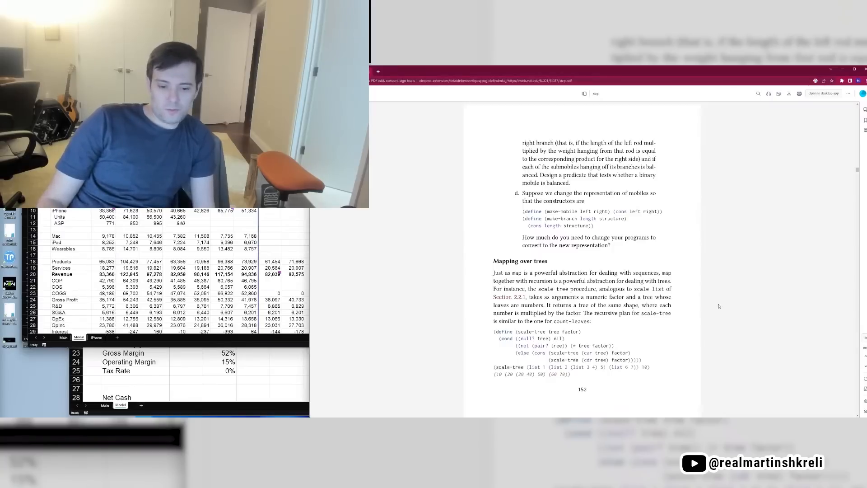
pyautogui.scroll(-3)
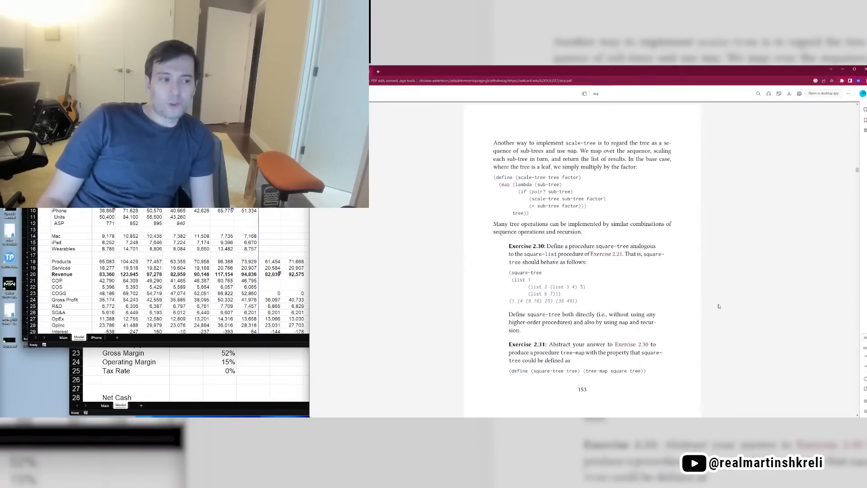
pyautogui.scroll(-3)
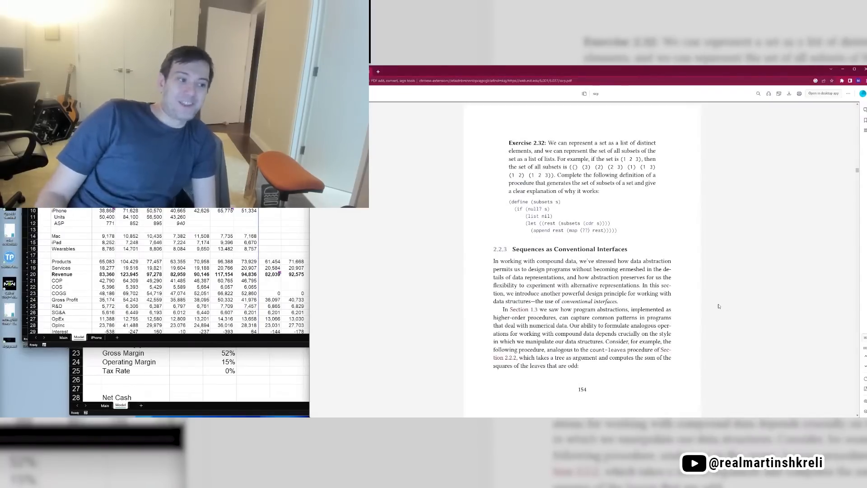